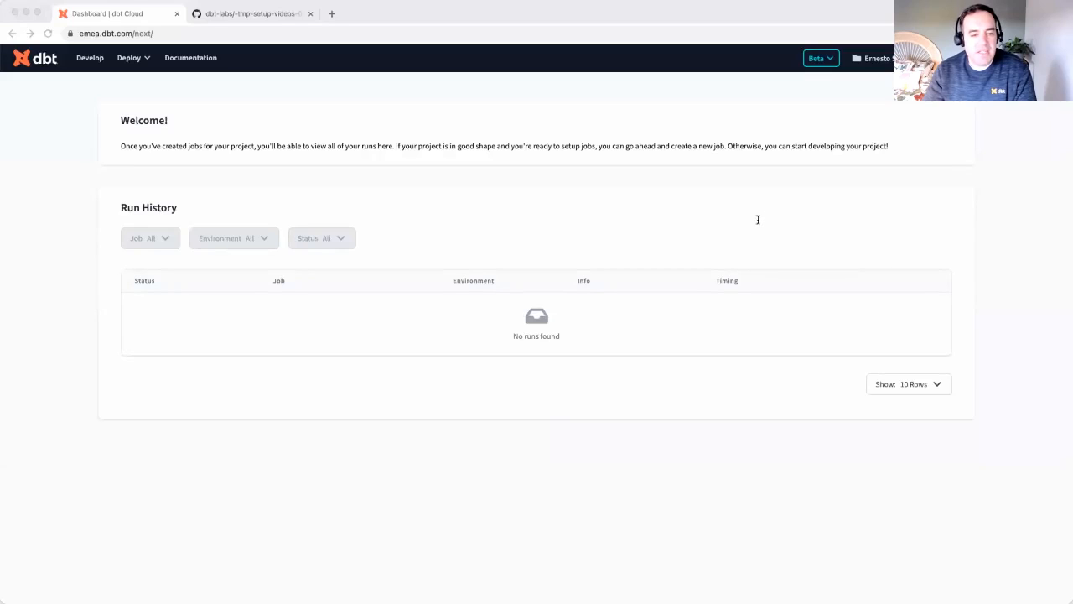
pyautogui.moveTo(44, 107)
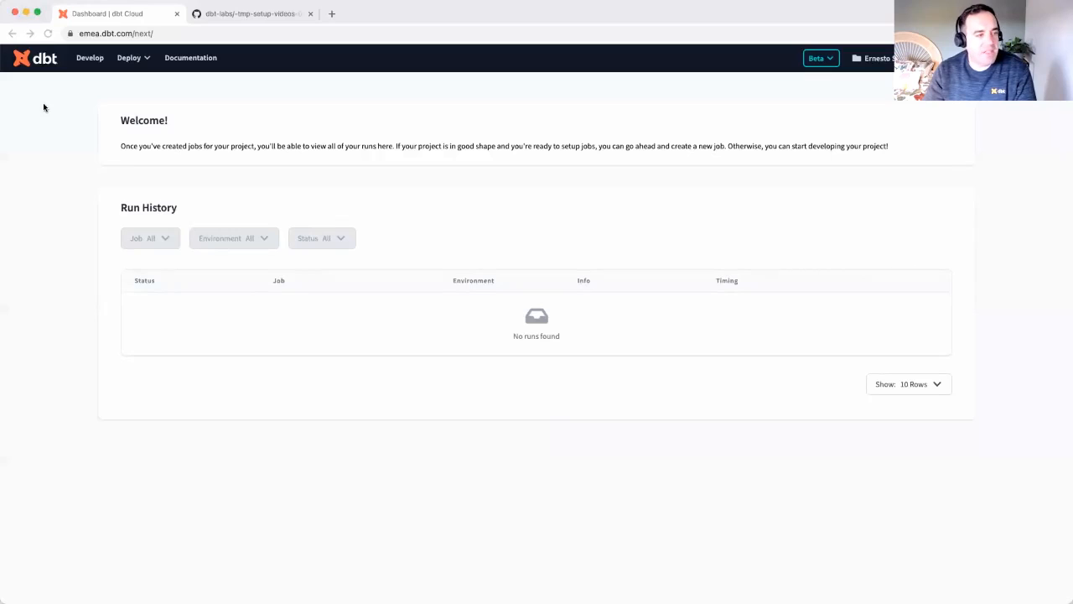
# - Enter the Develop IDE so the project's file tree is showing
pyautogui.click(91, 57)
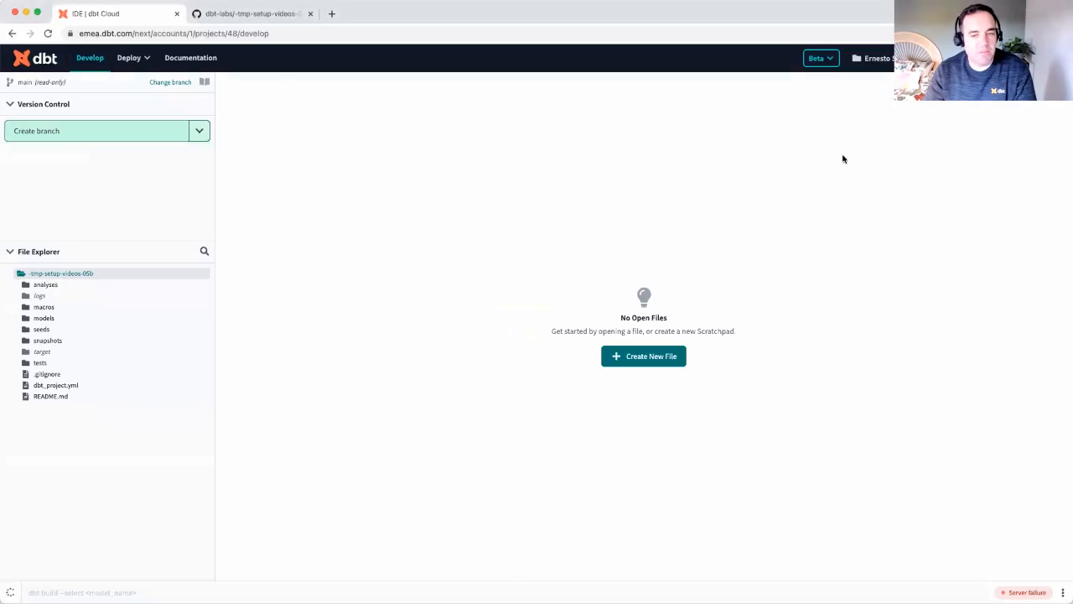
pyautogui.moveTo(904, 251)
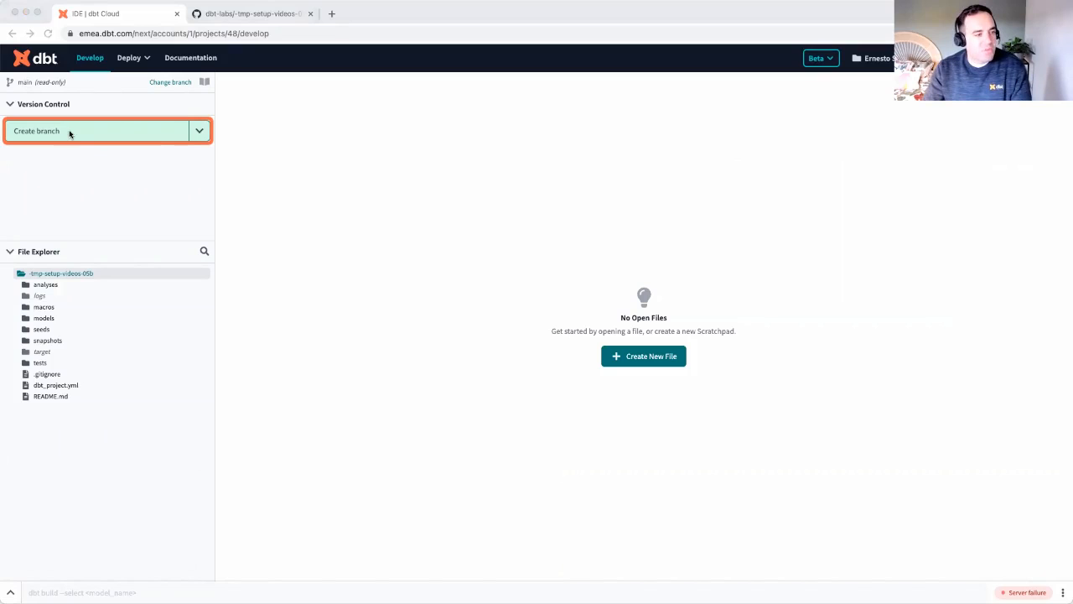
# - Create and check out a new branch named feat/setup-file-structure
pyautogui.click(97, 130)
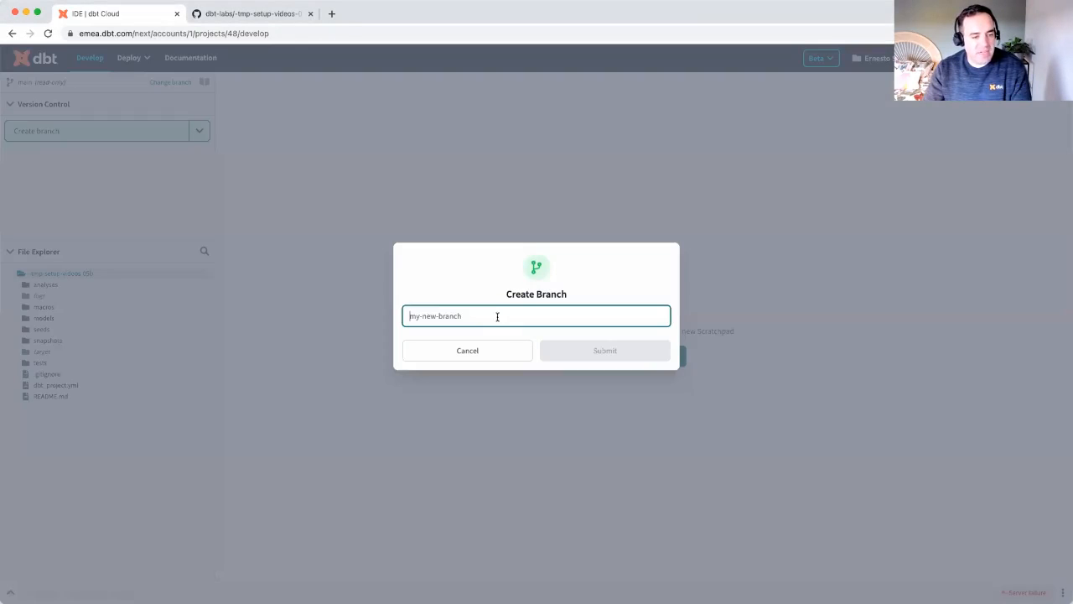
pyautogui.write('feat/setup-file-structure')
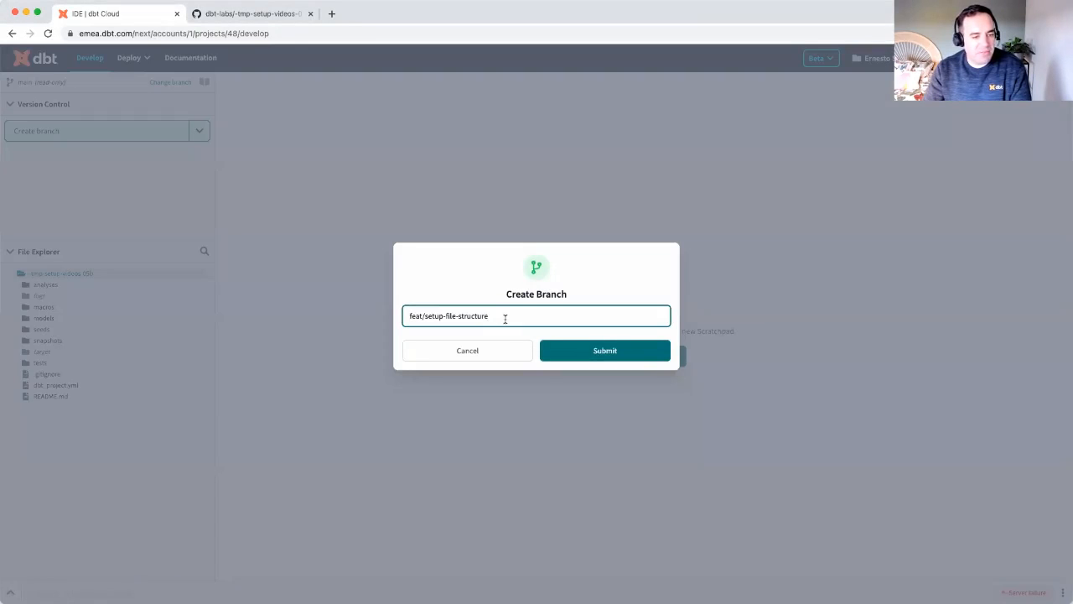
pyautogui.click(604, 351)
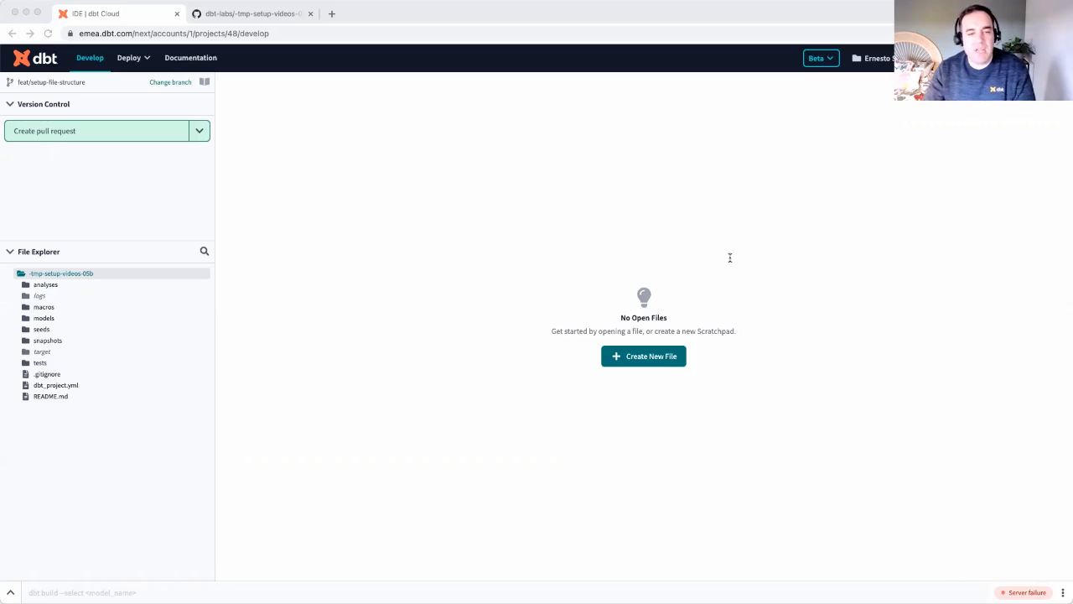
pyautogui.moveTo(744, 234)
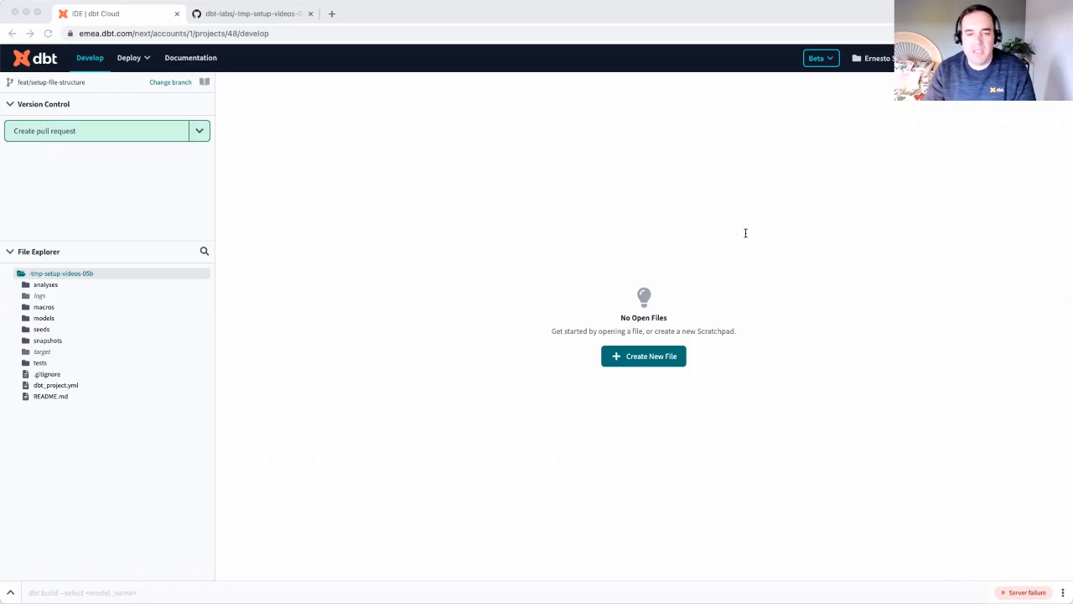
pyautogui.moveTo(785, 231)
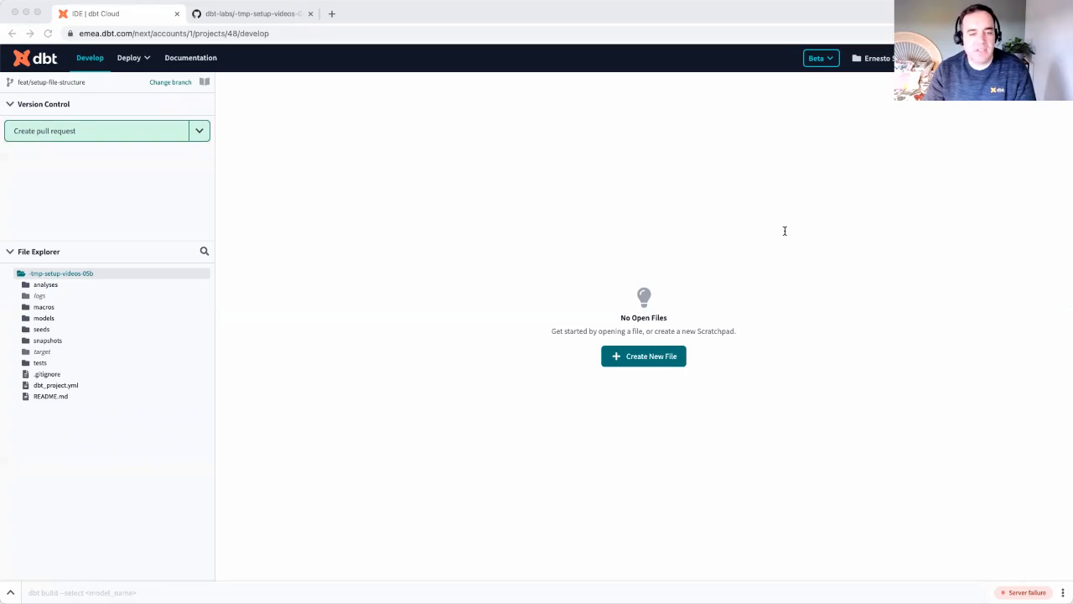
pyautogui.moveTo(104, 322)
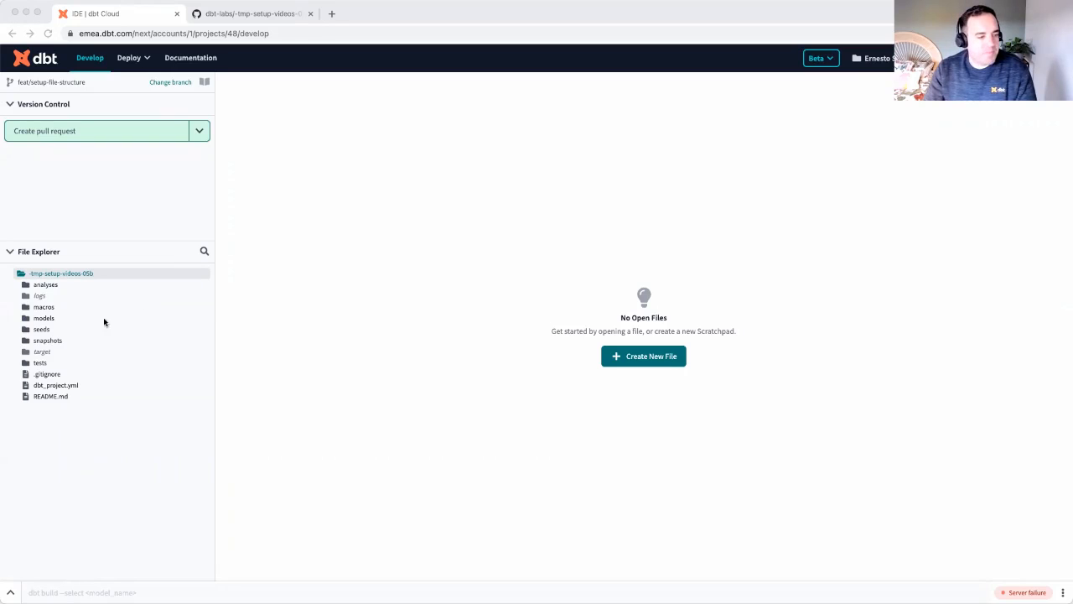
pyautogui.moveTo(44, 318)
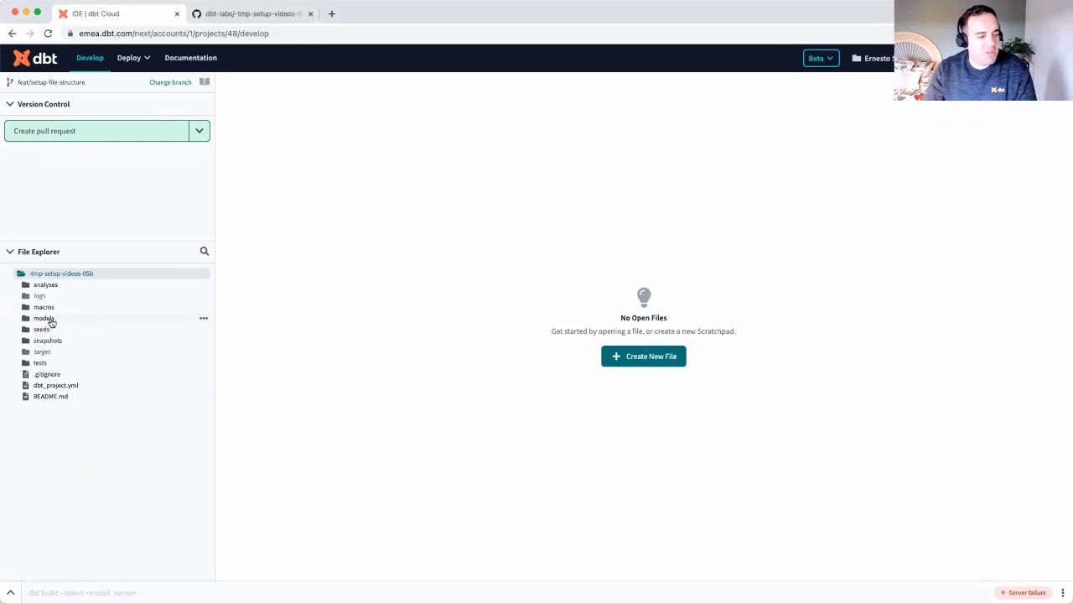
# - Create a finance folder under models
pyautogui.click(44, 319)
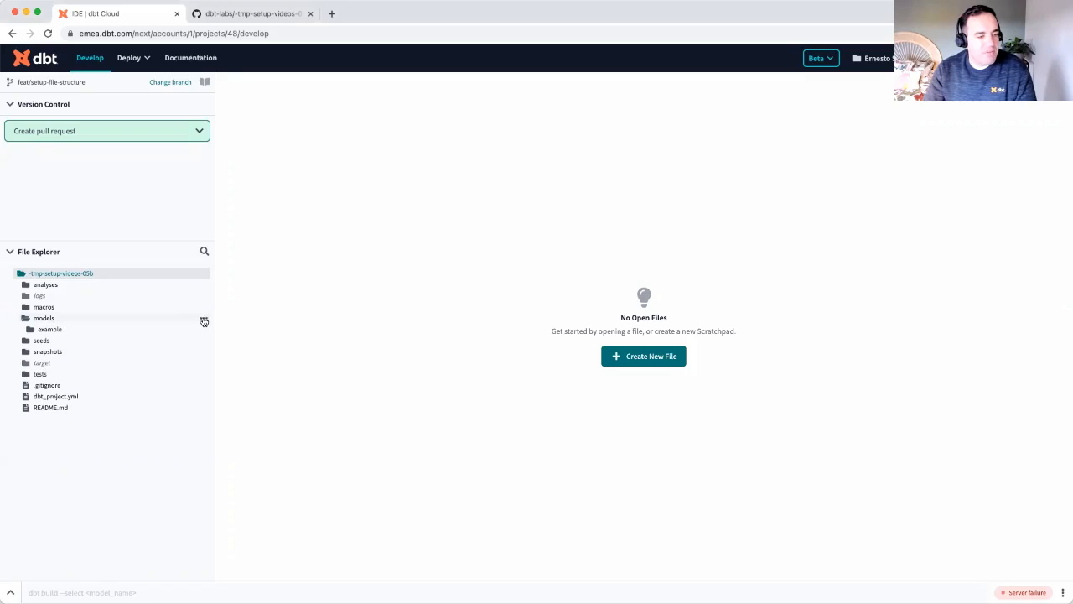
pyautogui.click(203, 319)
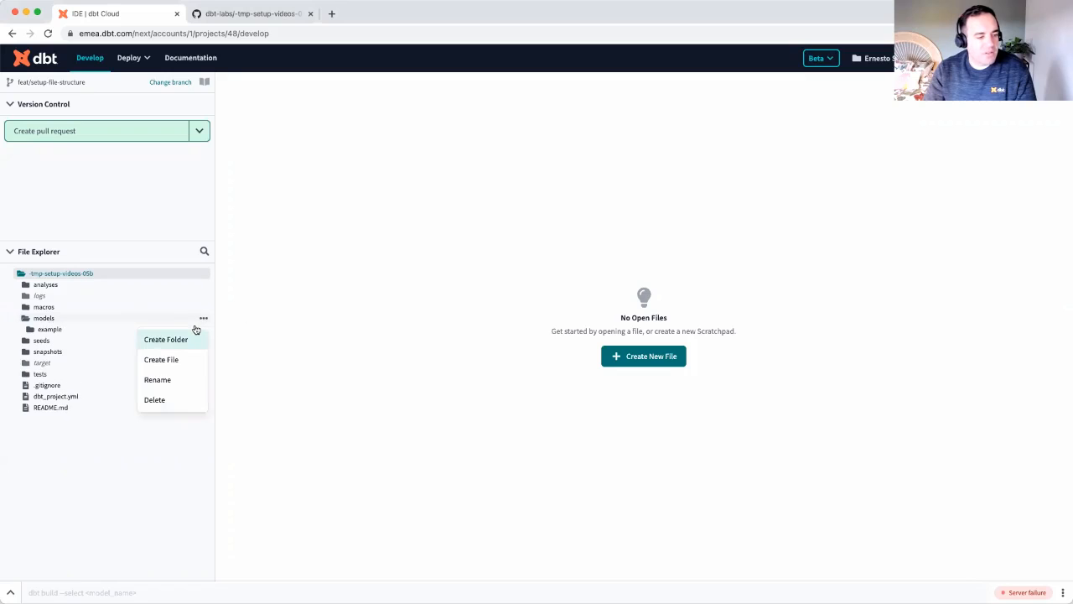
pyautogui.click(165, 339)
pyautogui.write('finance')
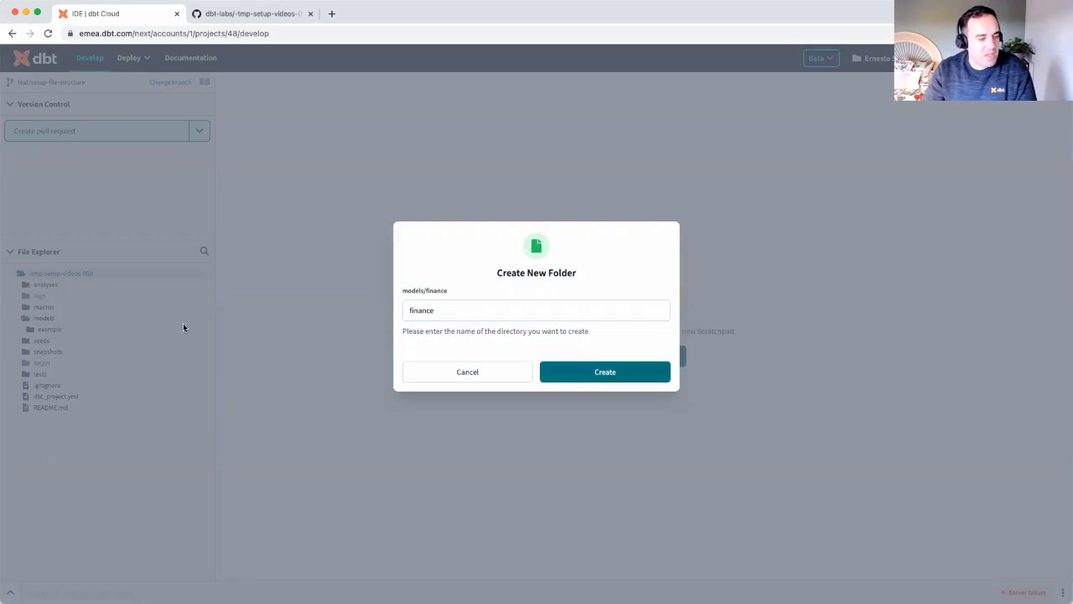
pyautogui.click(604, 373)
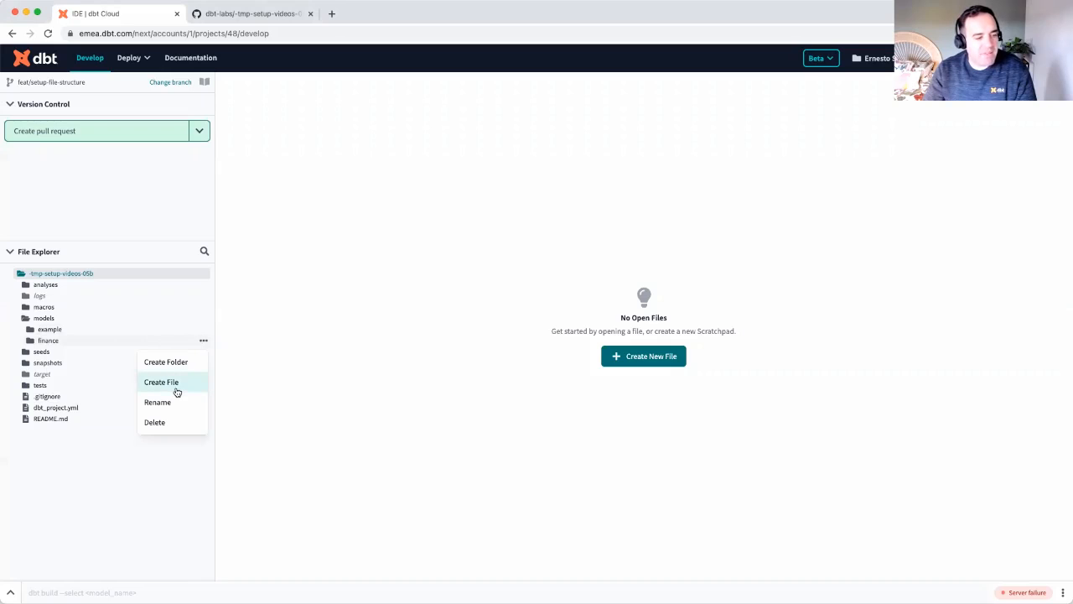
# - Add a .gitkeep file inside models/finance
pyautogui.click(161, 383)
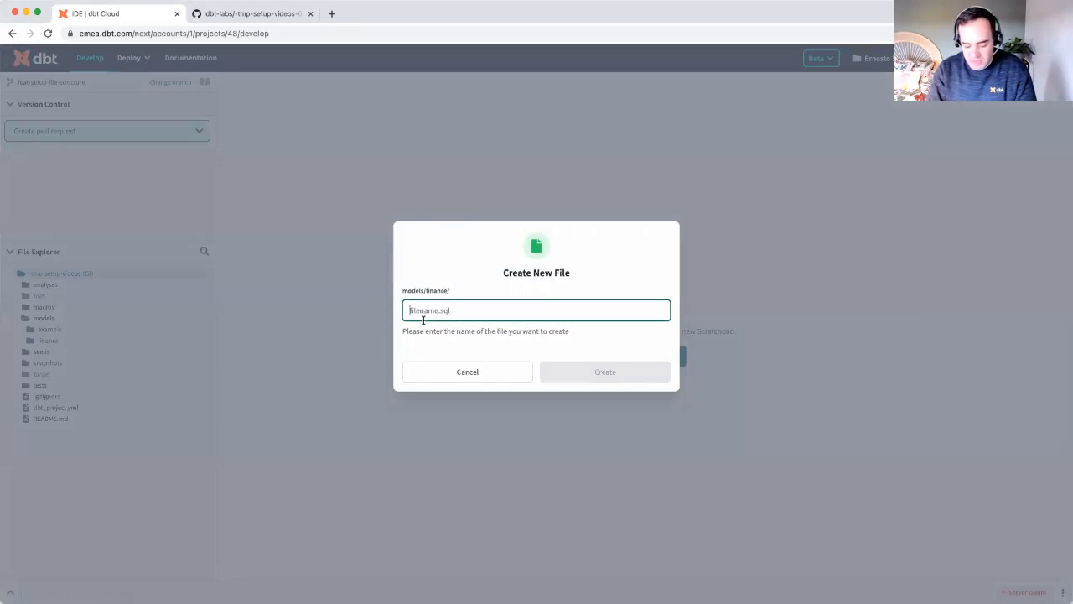
pyautogui.write('.gitkee')
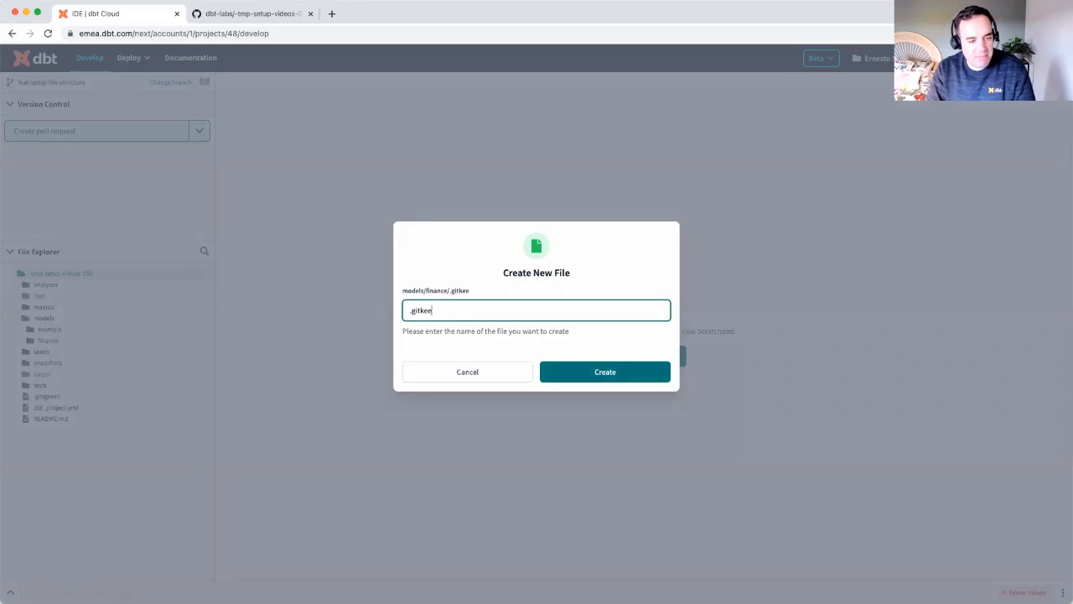
pyautogui.write('p')
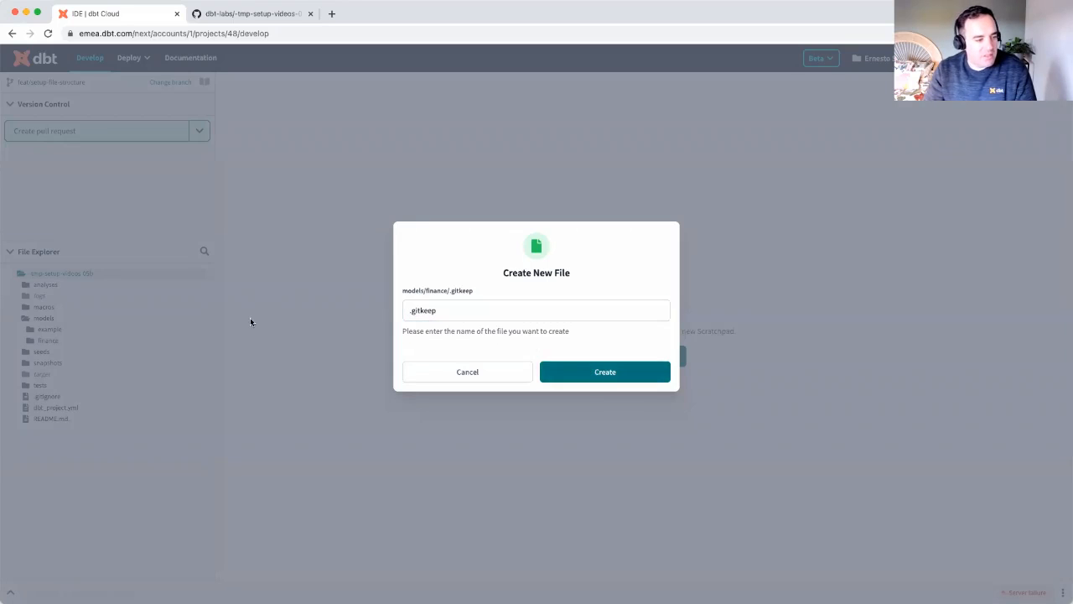
pyautogui.click(604, 372)
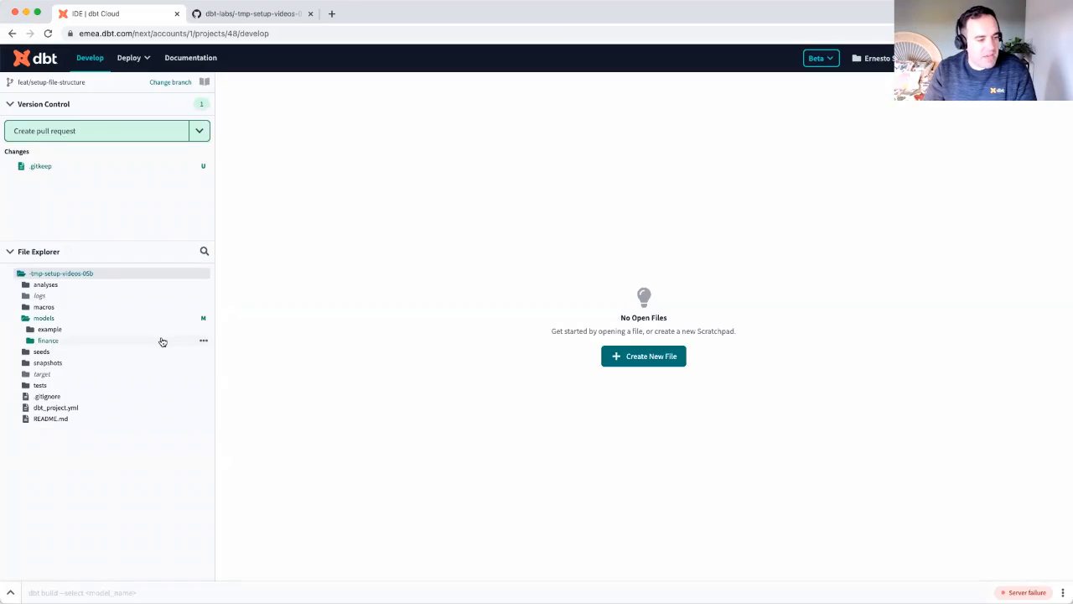
pyautogui.click(203, 319)
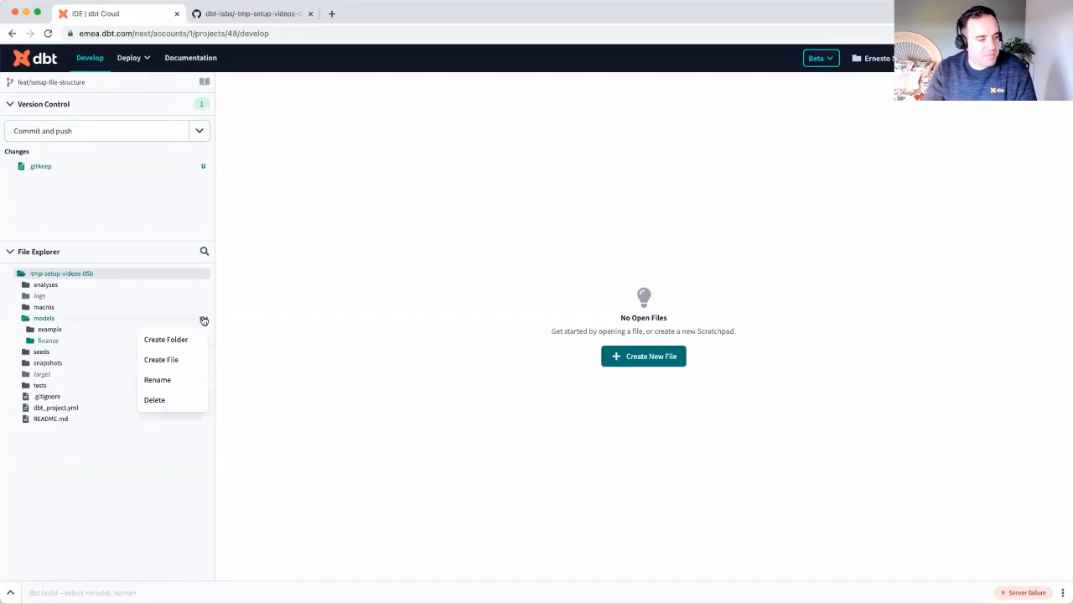
# - Create a marketing folder under models
pyautogui.click(164, 338)
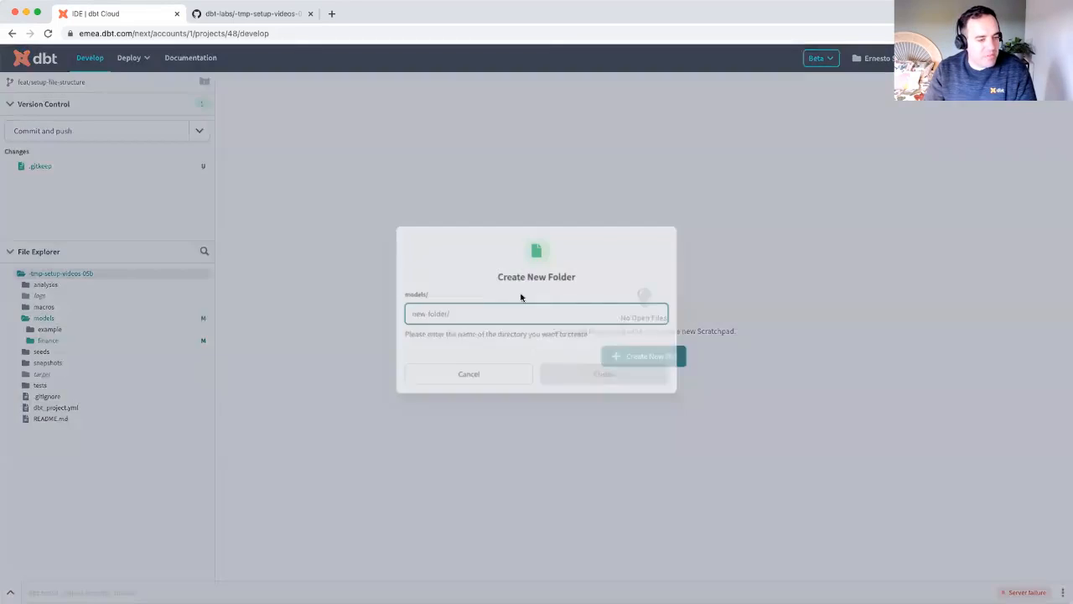
pyautogui.write('marketing')
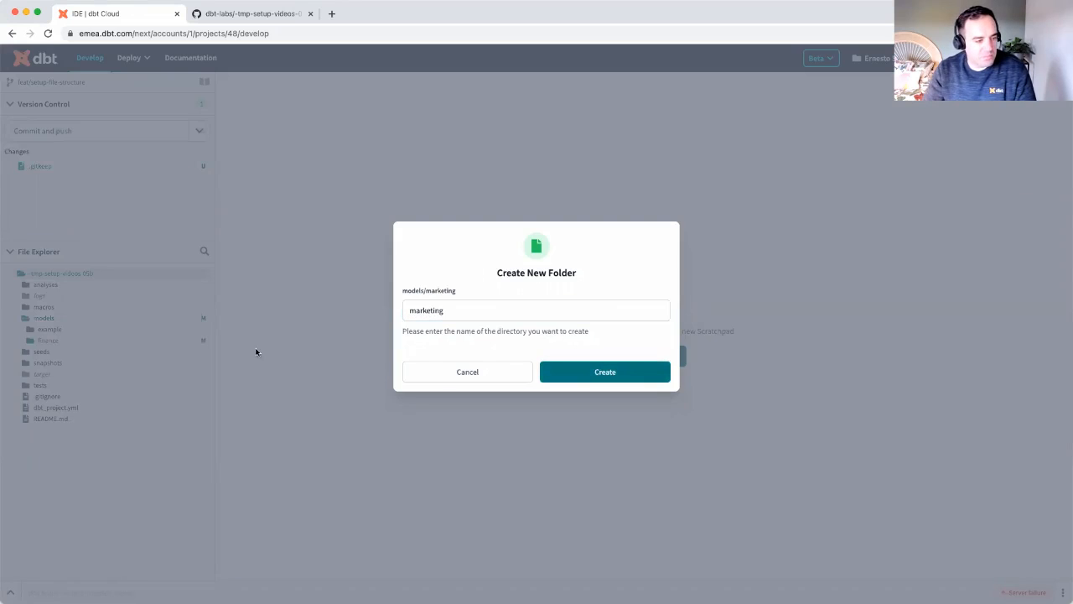
pyautogui.click(604, 372)
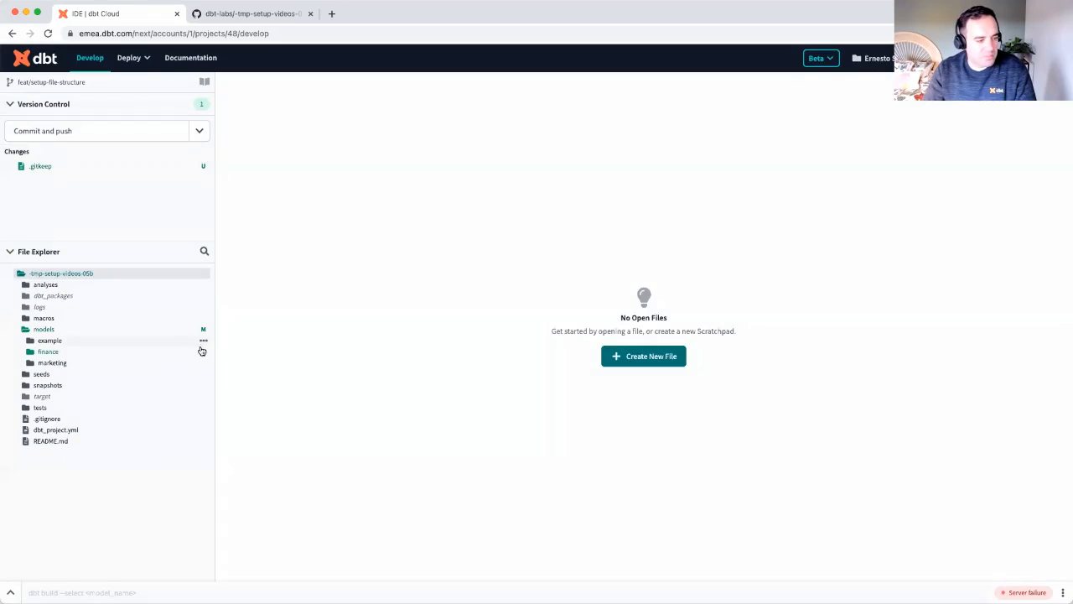
# - Add a .gitkeep file inside models/marketing
pyautogui.click(203, 362)
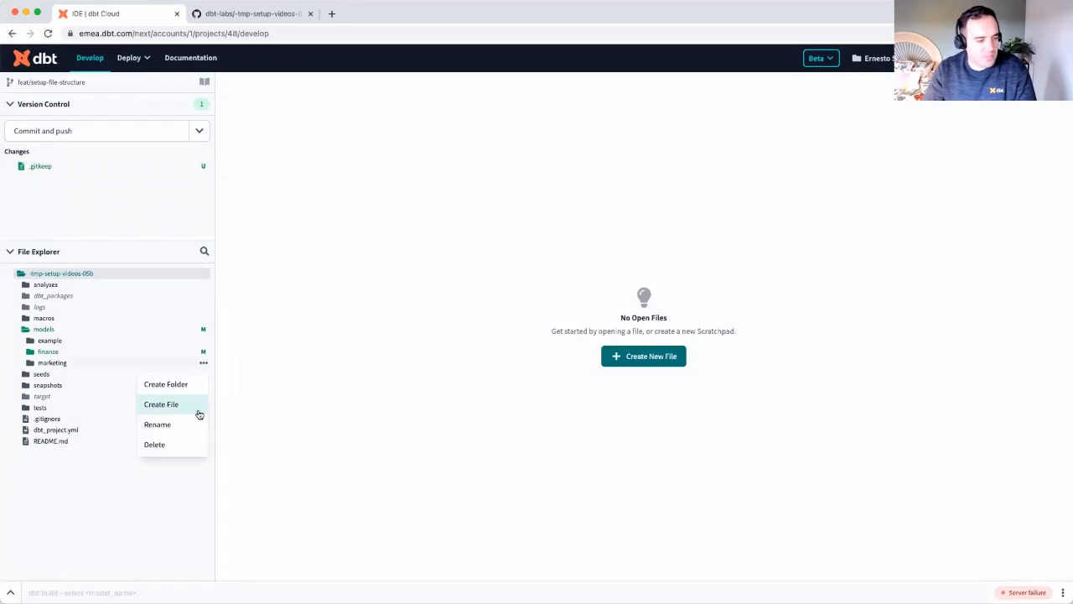
pyautogui.click(161, 402)
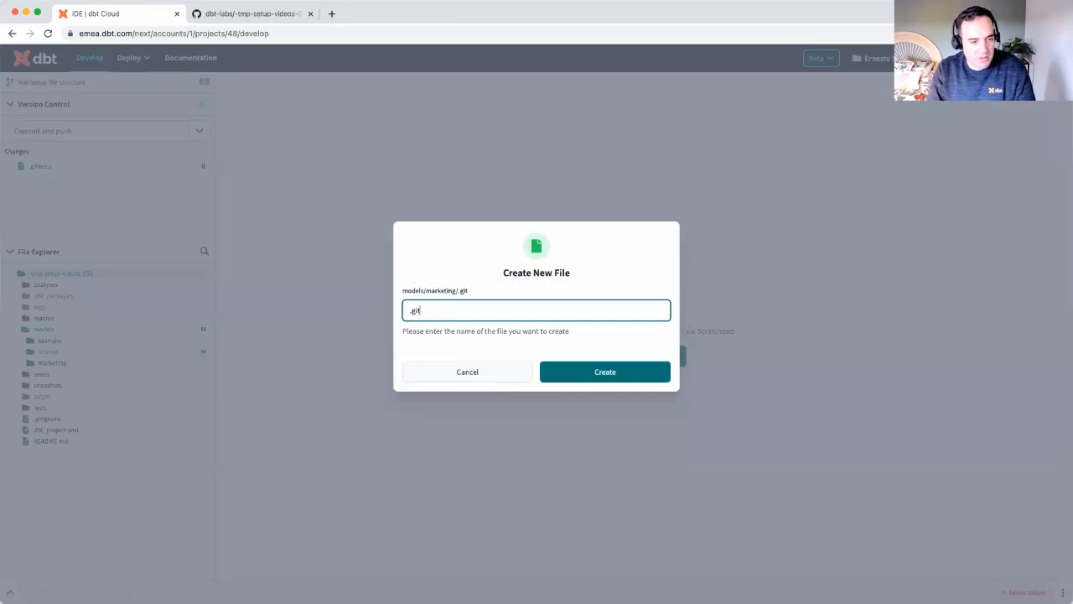
pyautogui.click(604, 373)
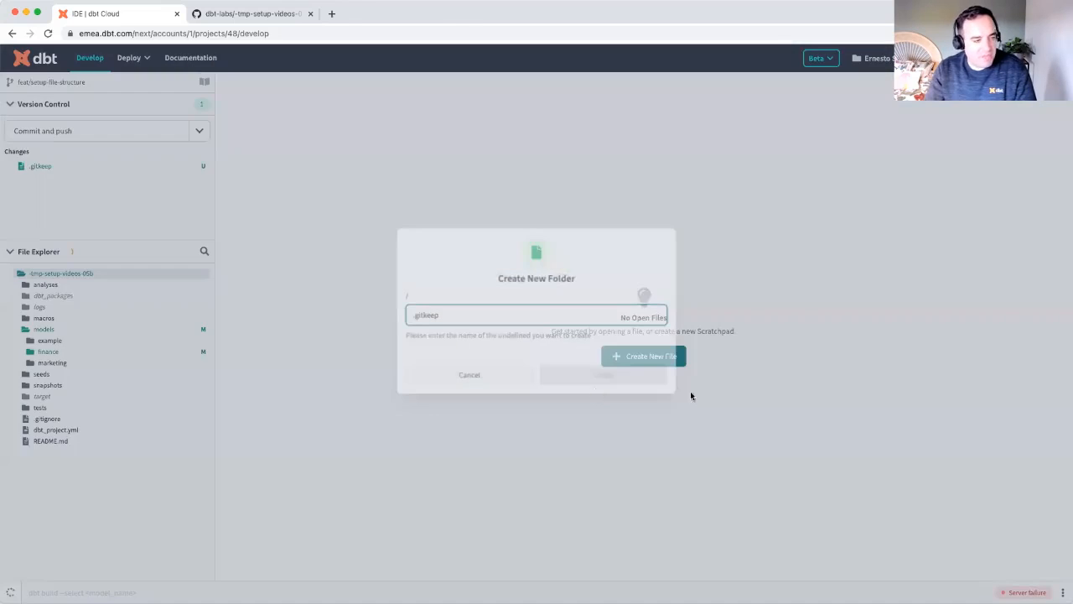
pyautogui.click(604, 374)
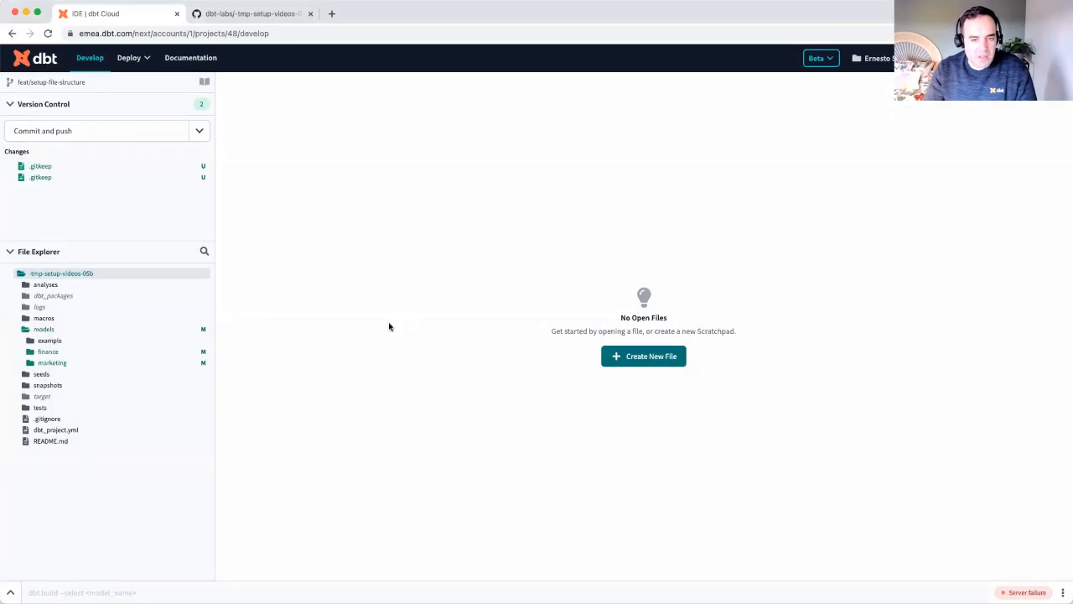
pyautogui.moveTo(205, 332)
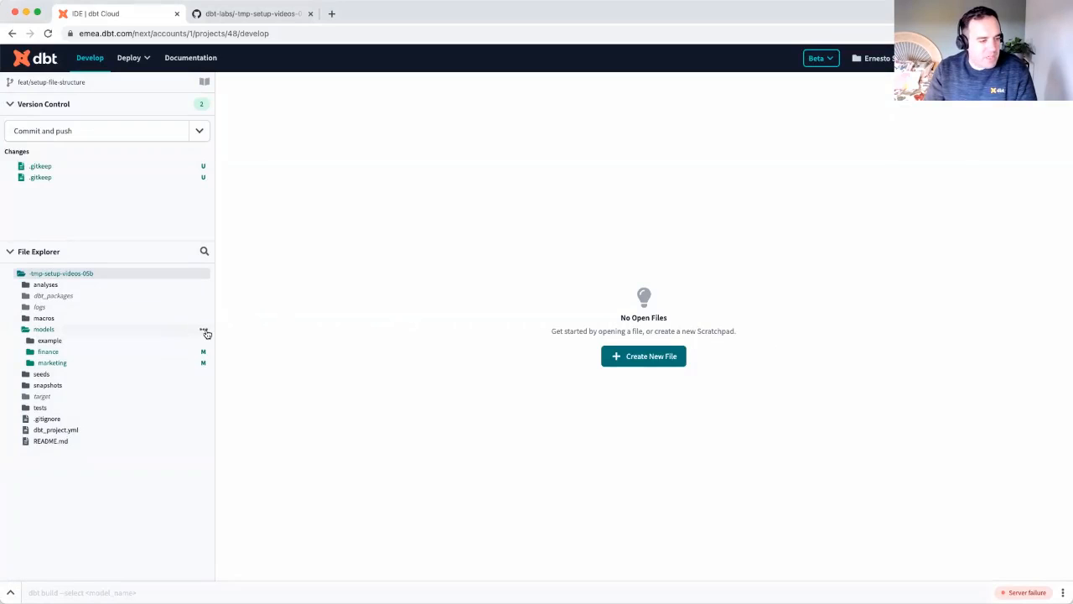
# - Create a sales folder under models
pyautogui.click(203, 328)
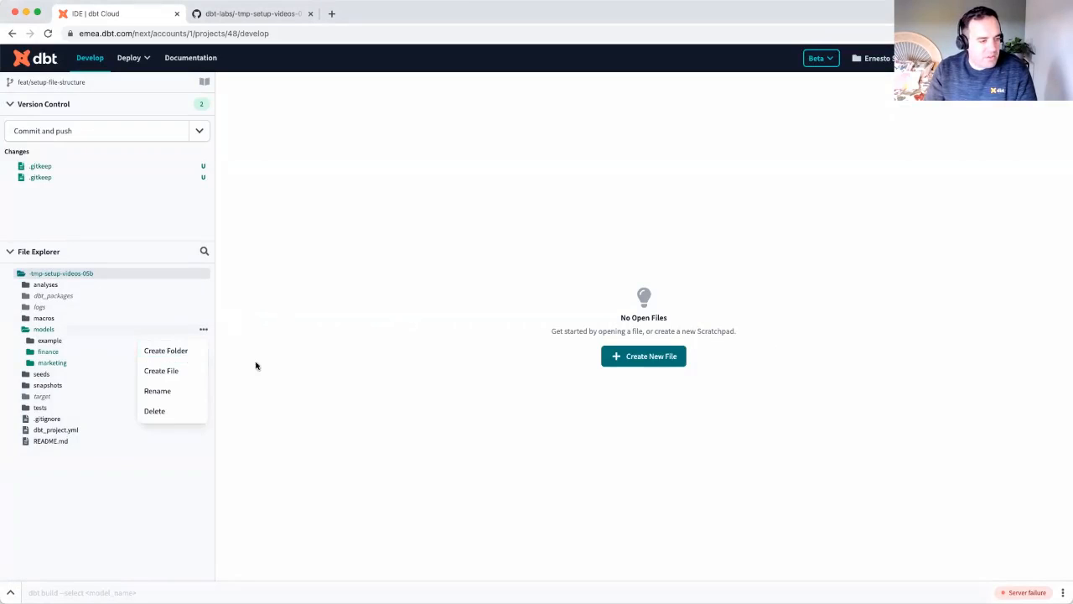
pyautogui.click(164, 351)
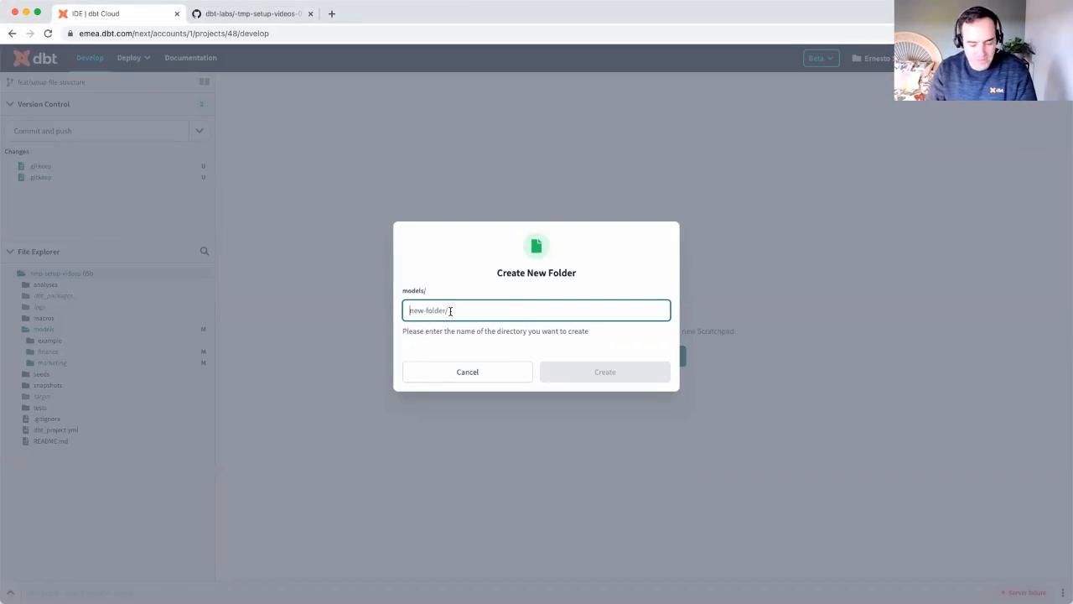
pyautogui.write('sales')
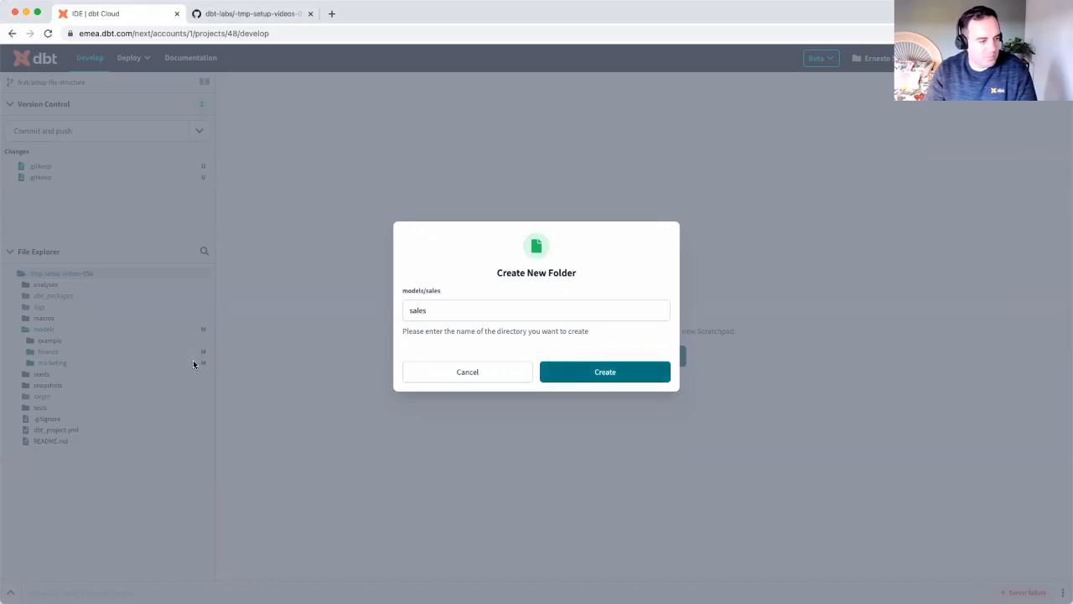
pyautogui.click(604, 372)
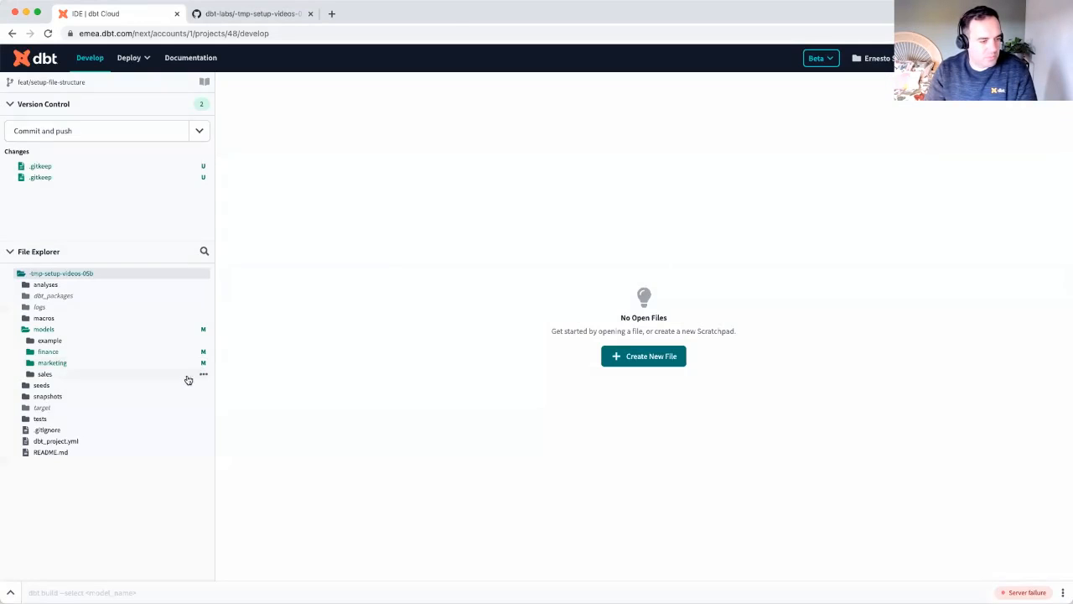
# - Add a .gitkeep file inside models/sales
pyautogui.click(205, 374)
pyautogui.write('.gitkeep')
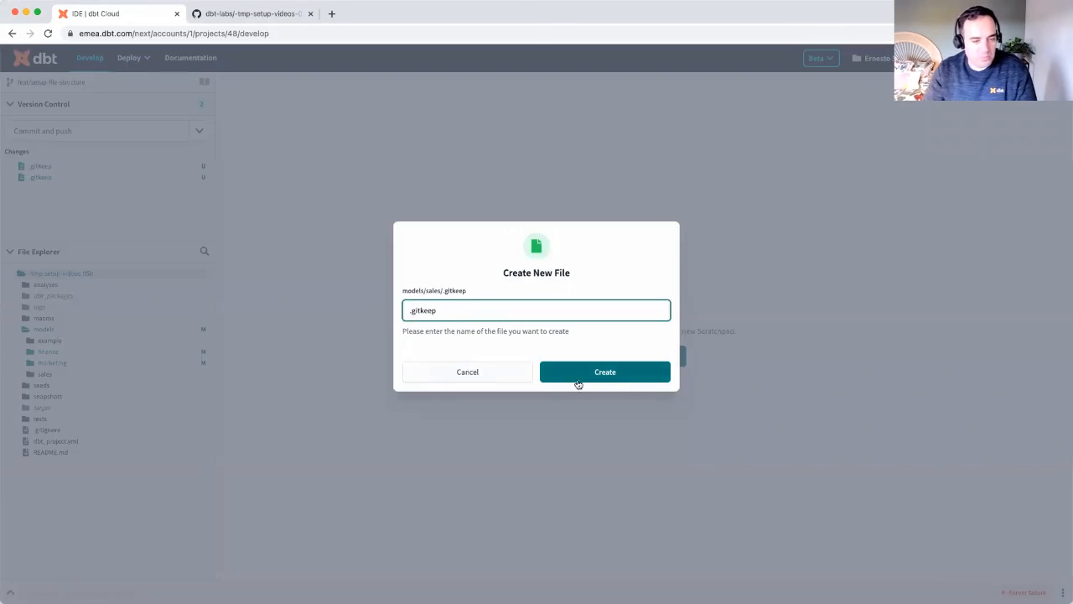
pyautogui.click(604, 372)
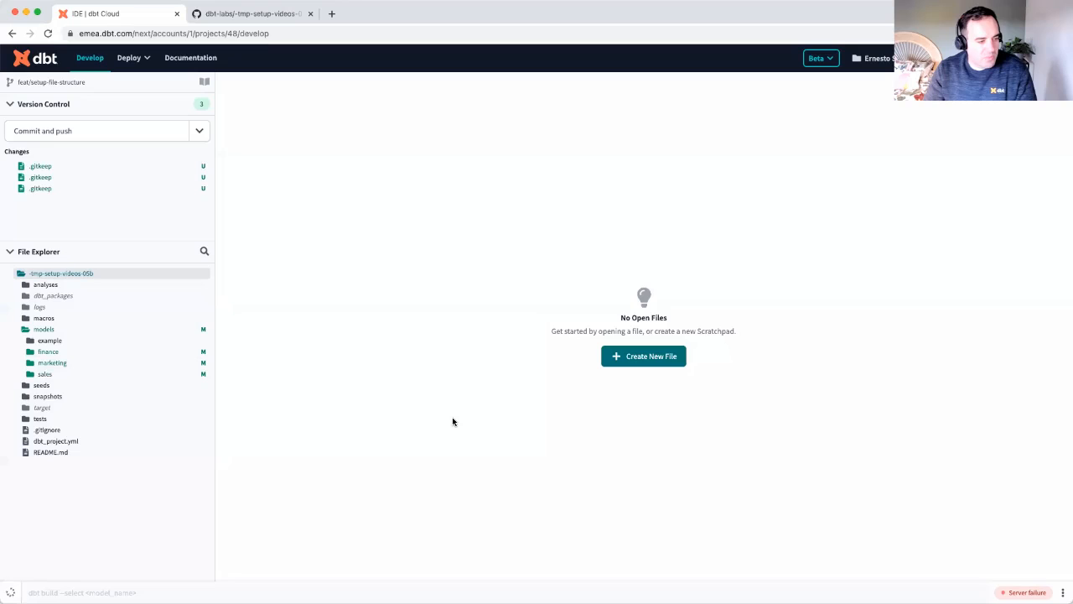
pyautogui.moveTo(741, 282)
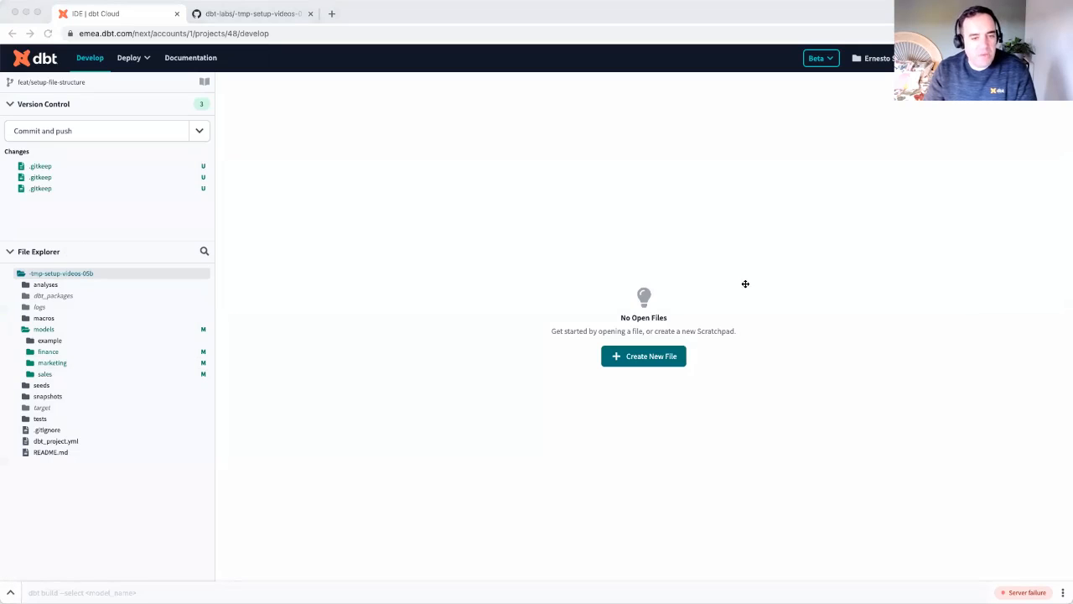
pyautogui.moveTo(235, 339)
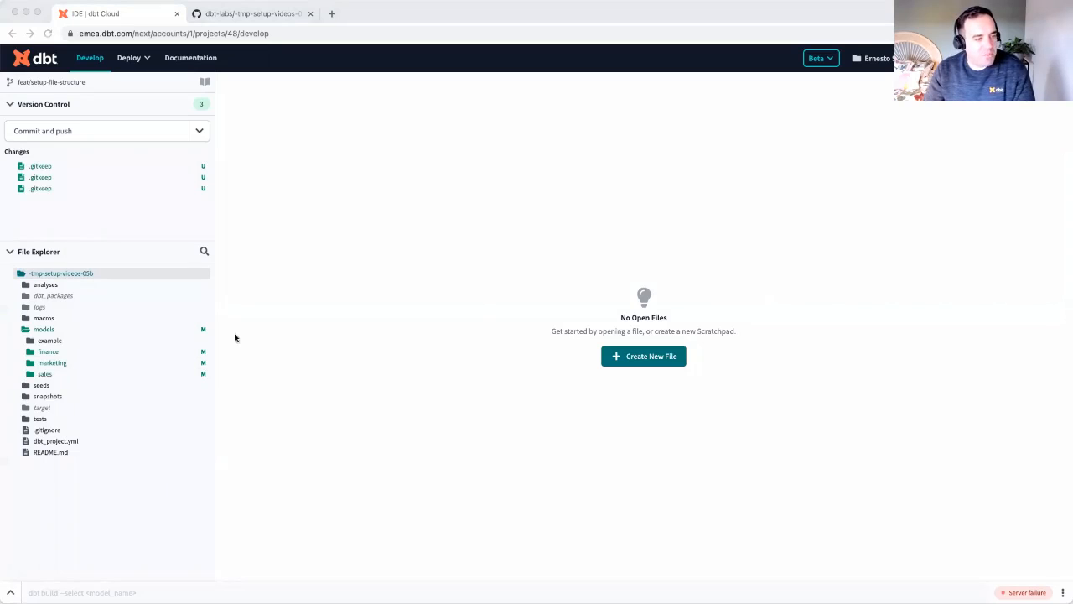
pyautogui.moveTo(55, 440)
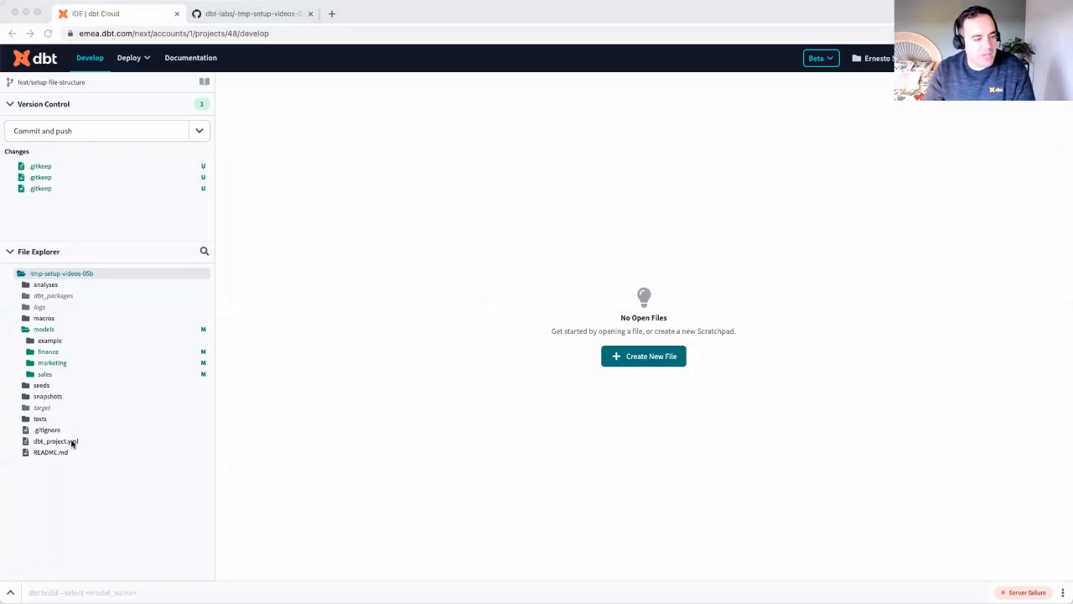
# - In dbt_project.yml change the project name from my_new_project to internal_analytics
pyautogui.click(56, 440)
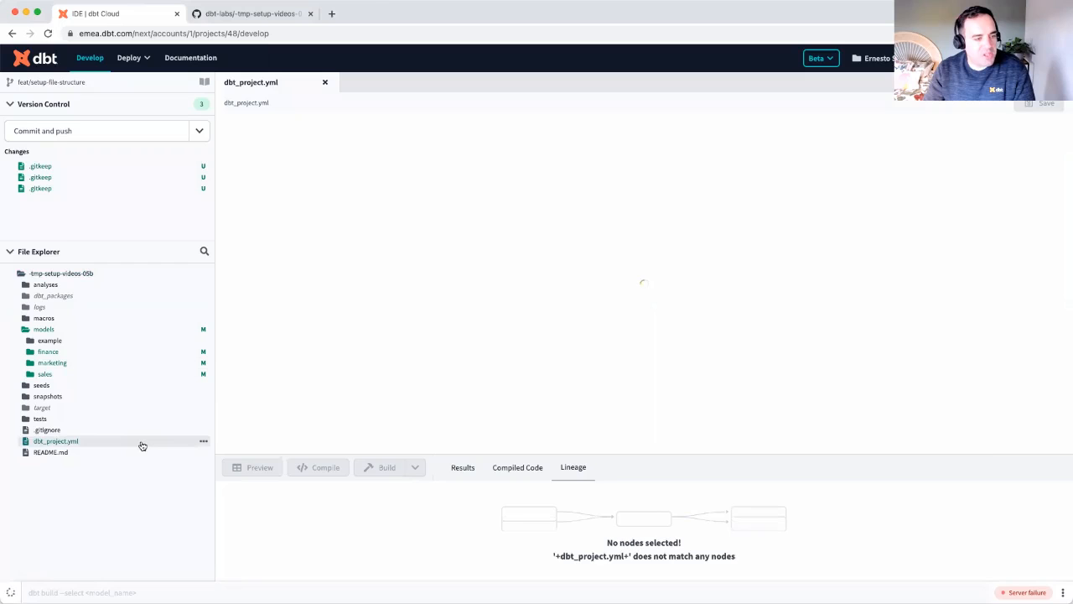
pyautogui.click(56, 439)
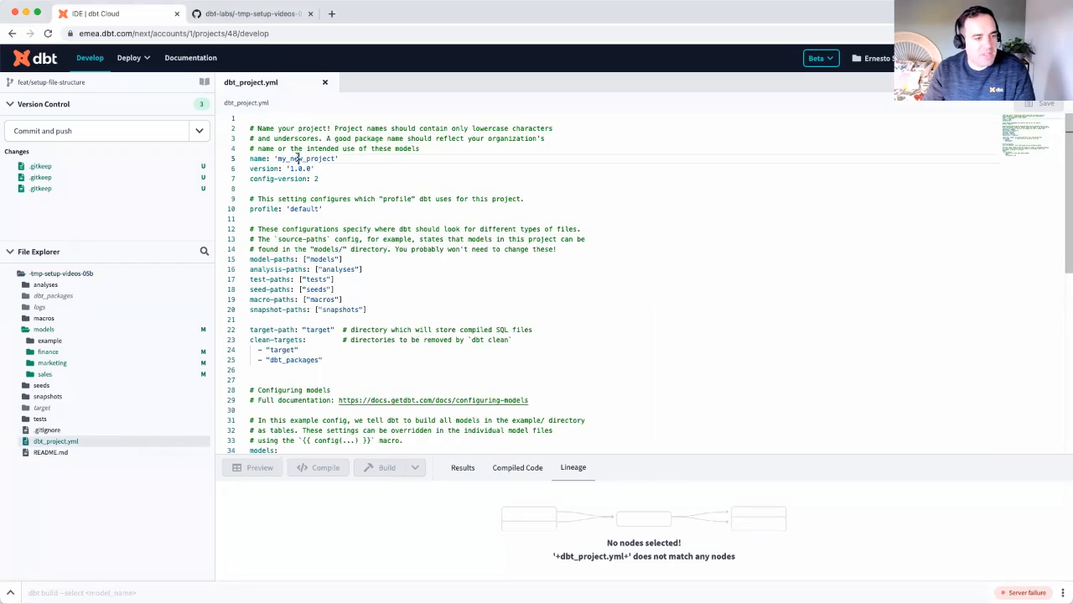
pyautogui.doubleClick(306, 158)
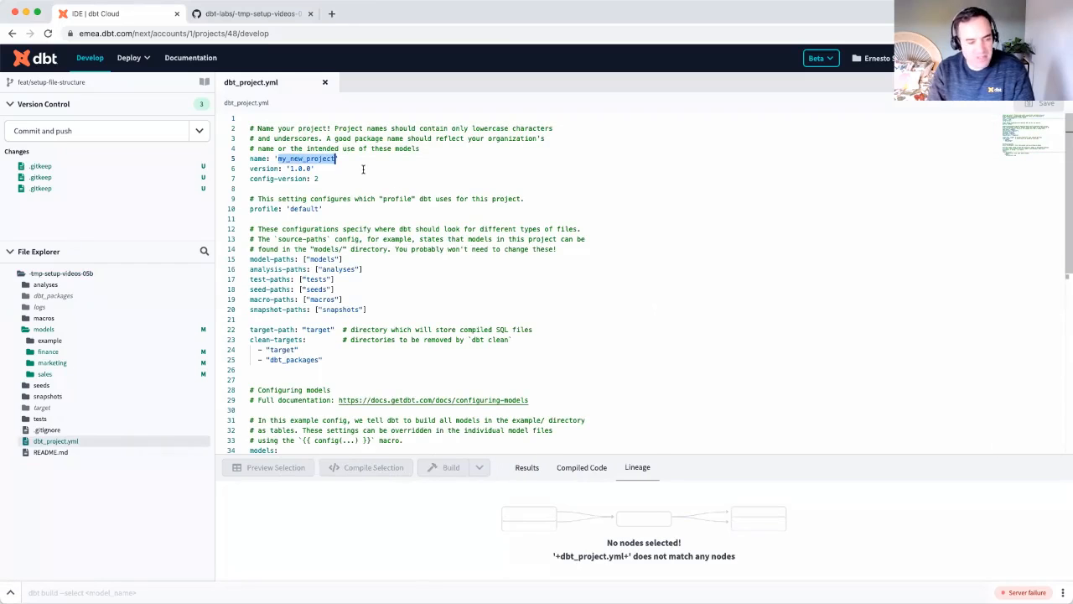
pyautogui.write('internal')
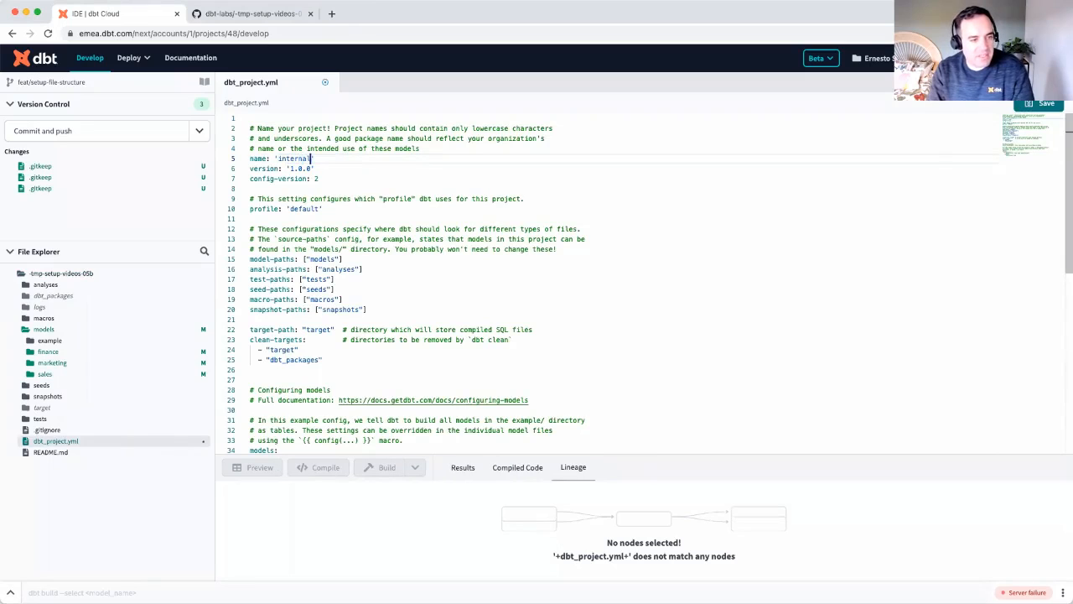
pyautogui.write('_analytics')
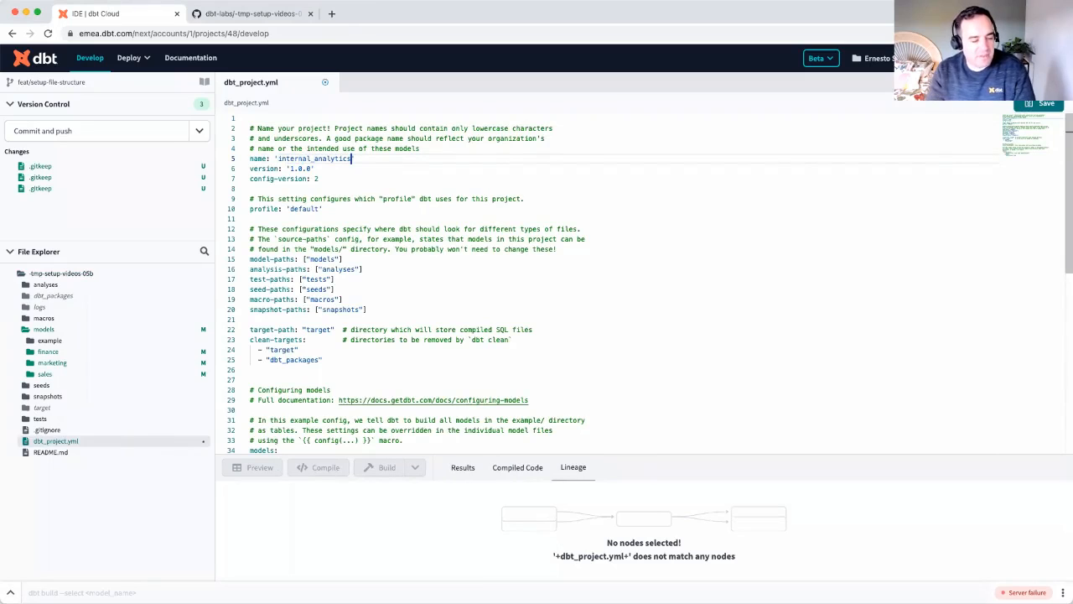
pyautogui.doubleClick(314, 158)
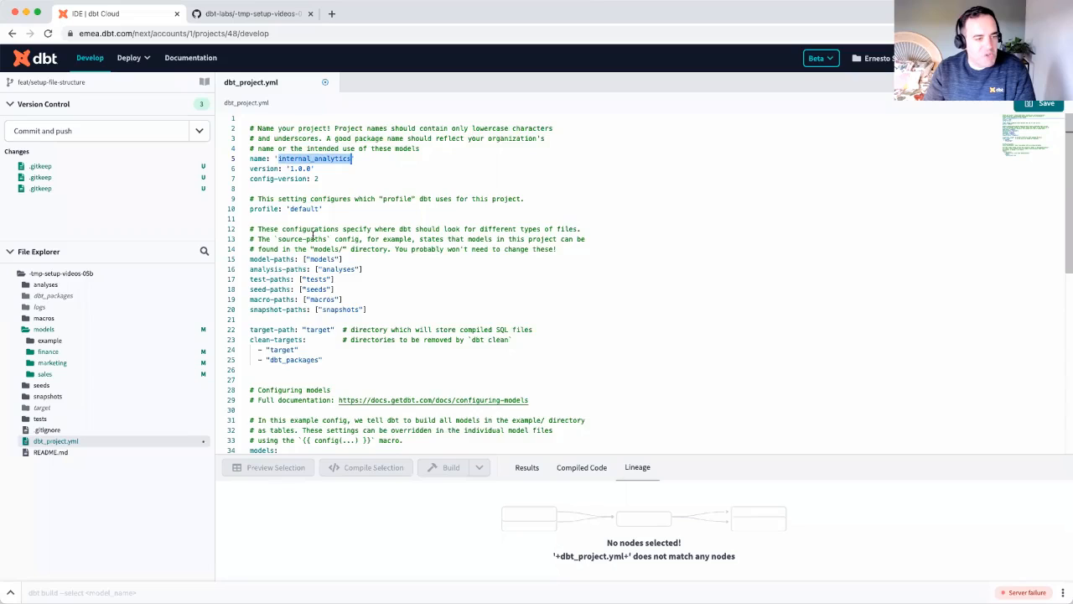
# - Replace my_new_project with internal_analytics under models and delete the example config lines
pyautogui.scroll(-3)
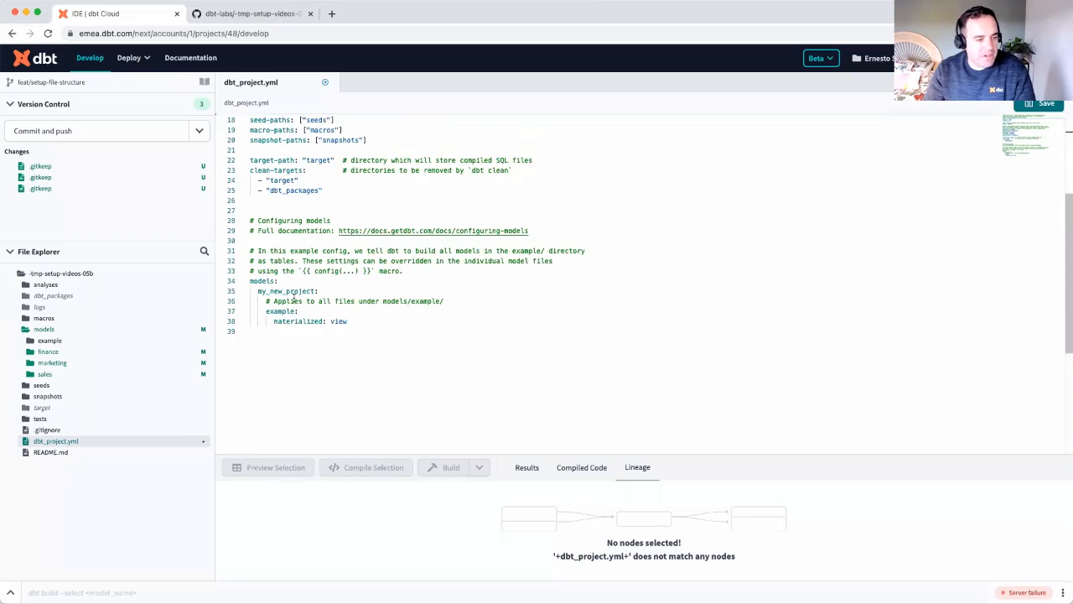
pyautogui.doubleClick(286, 291)
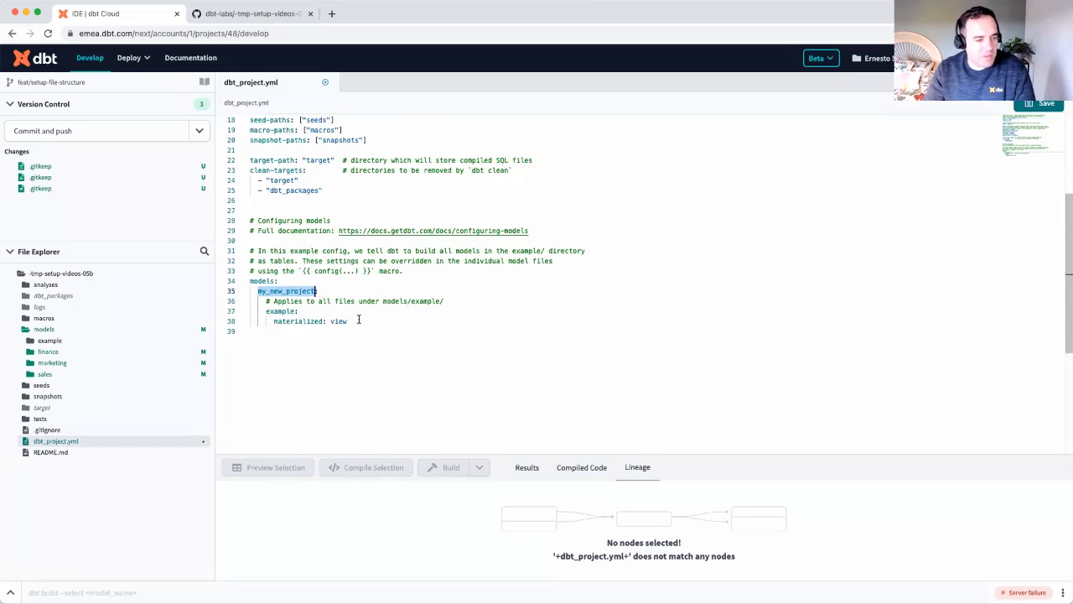
pyautogui.write('internal_analytics:')
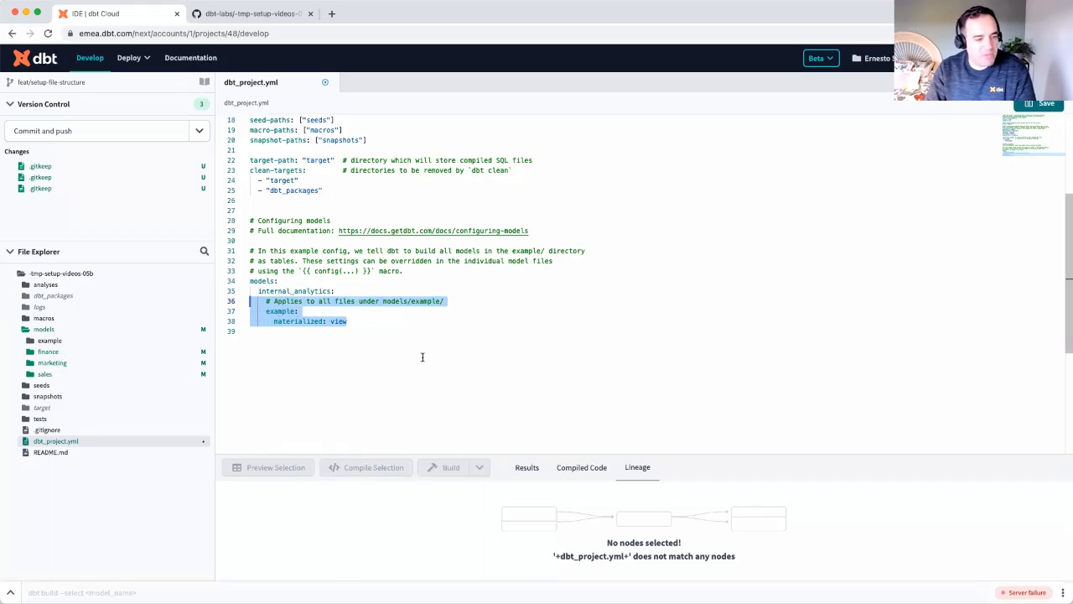
pyautogui.press('Backspace')
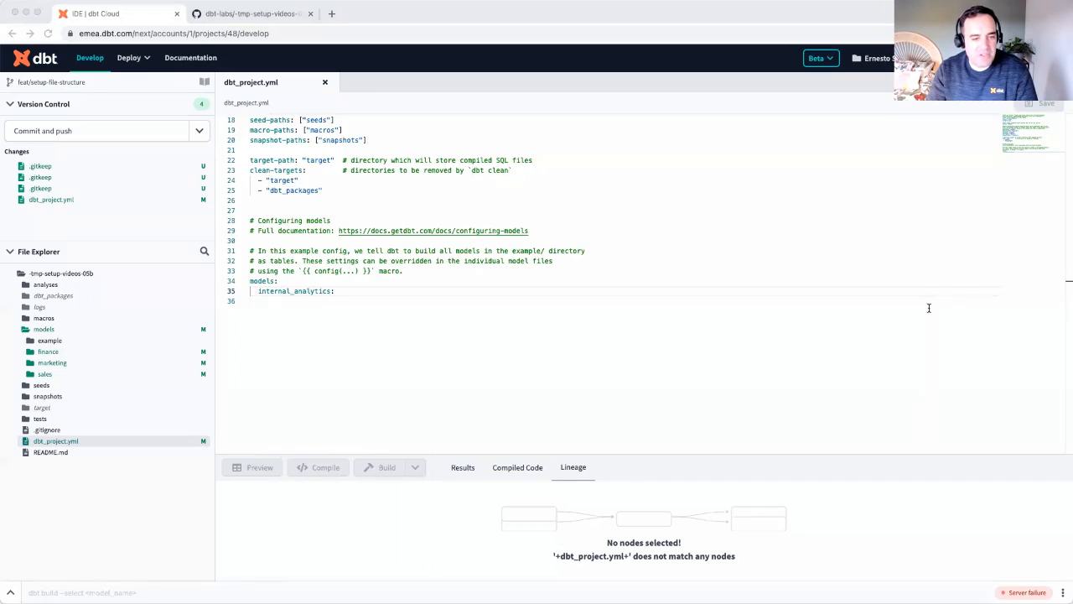
pyautogui.moveTo(107, 453)
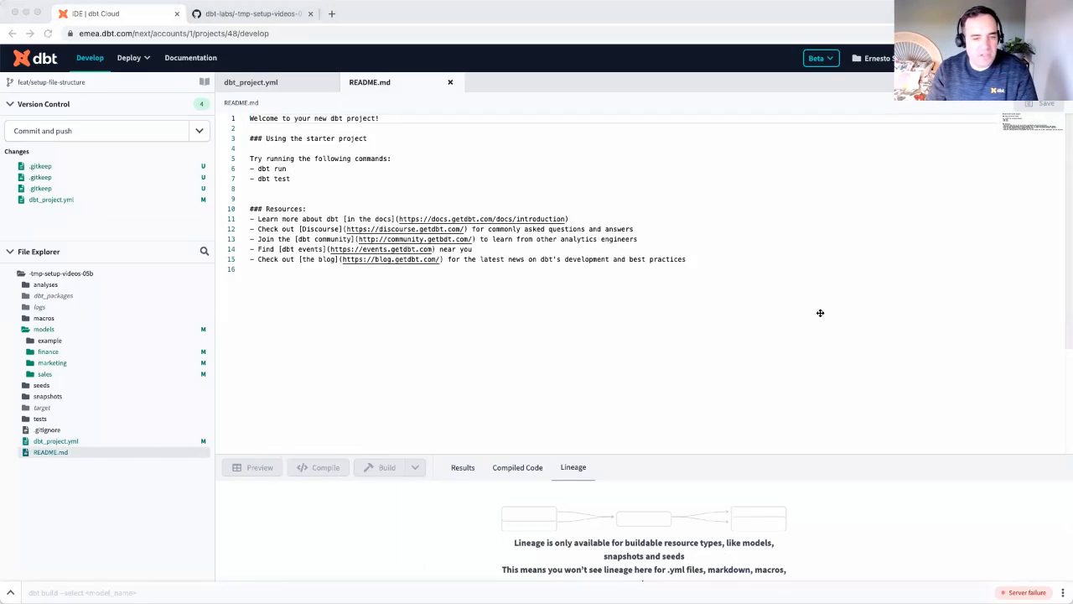
pyautogui.moveTo(793, 312)
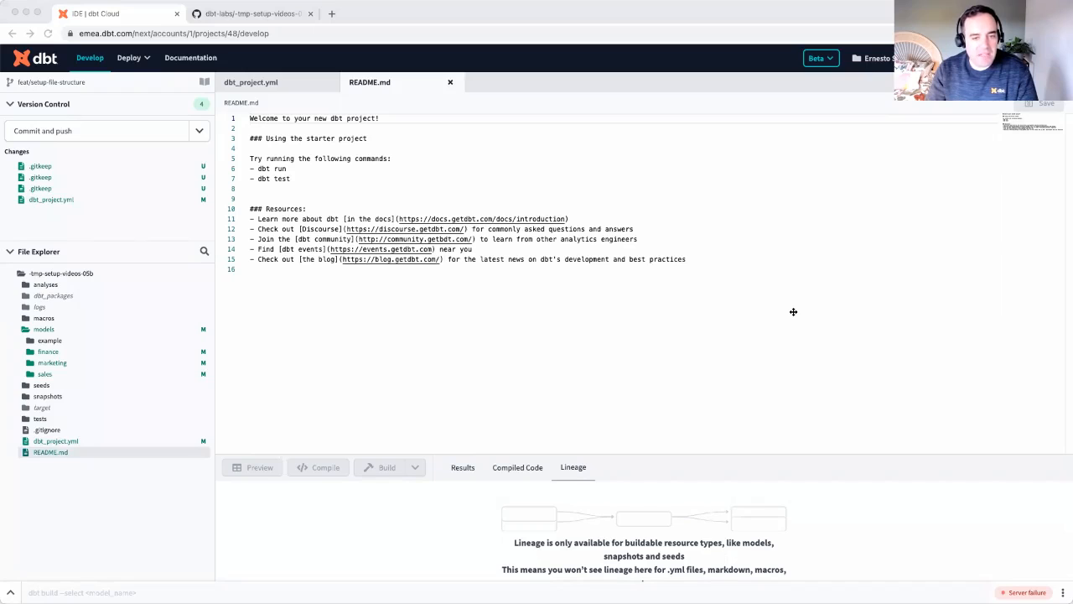
pyautogui.moveTo(466, 346)
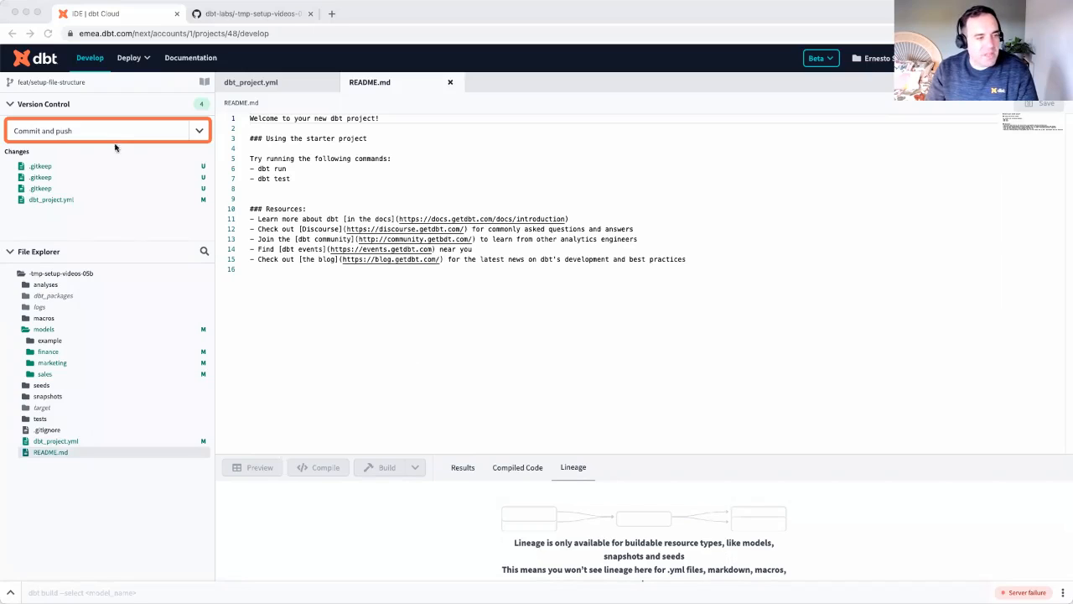
pyautogui.moveTo(126, 137)
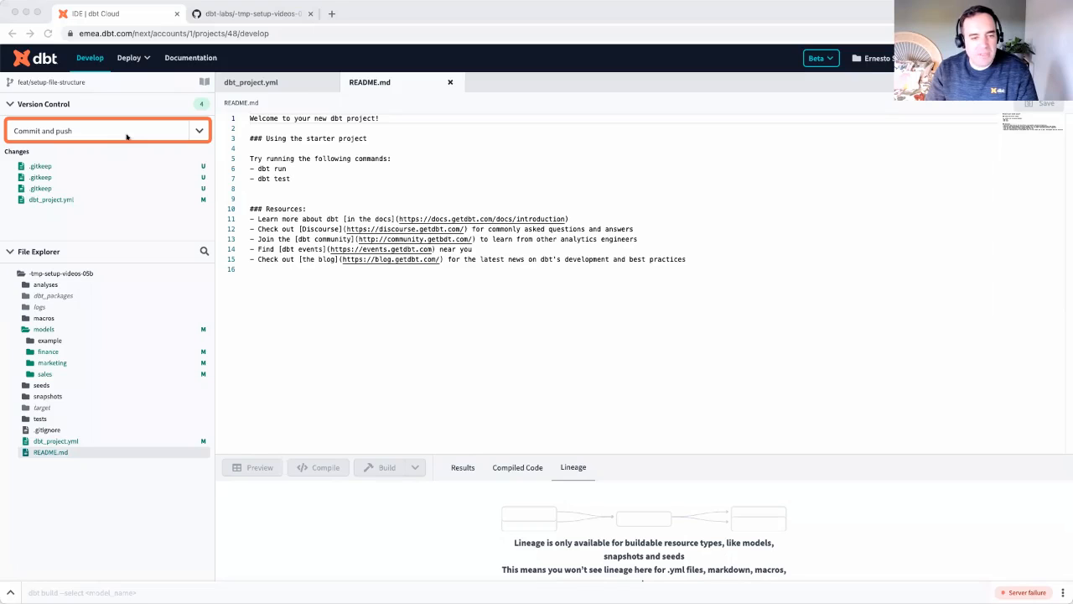
# - Commit and push the four changed files with message 'setup file structure'
pyautogui.click(100, 131)
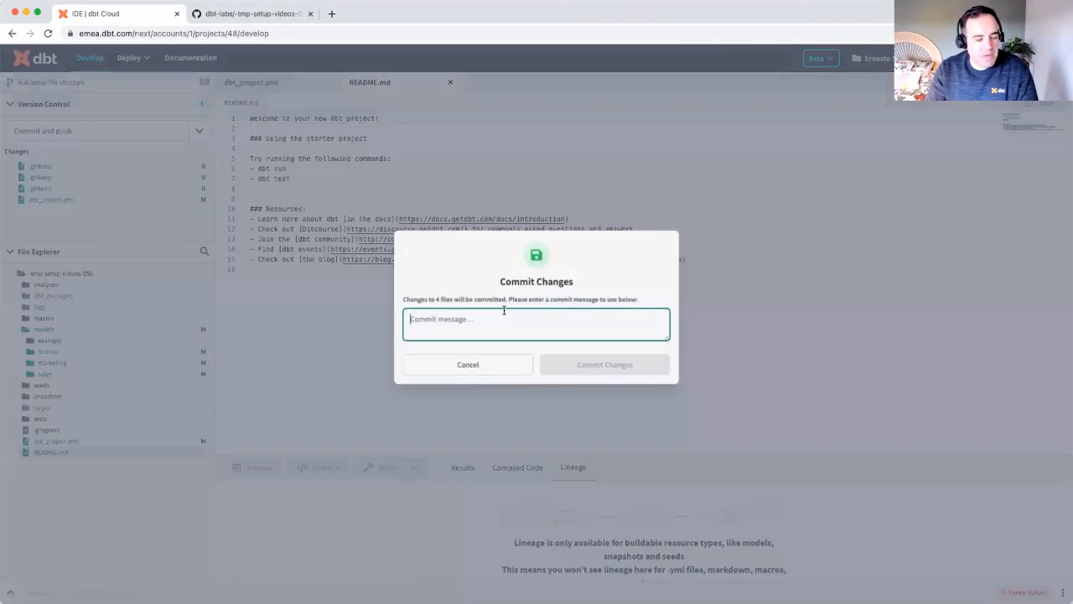
pyautogui.write('s')
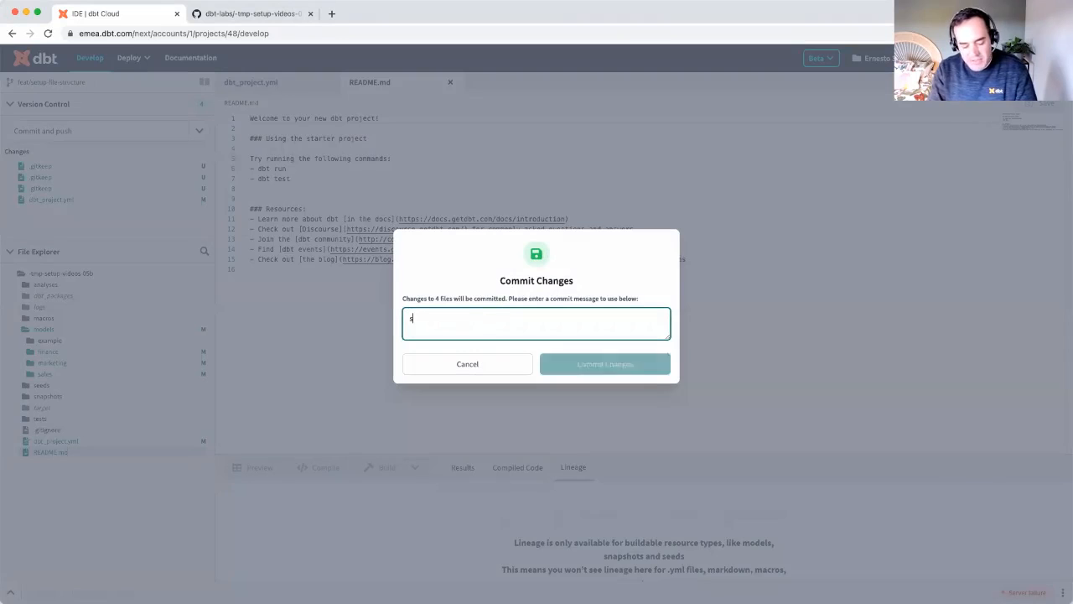
pyautogui.write('setup file structu')
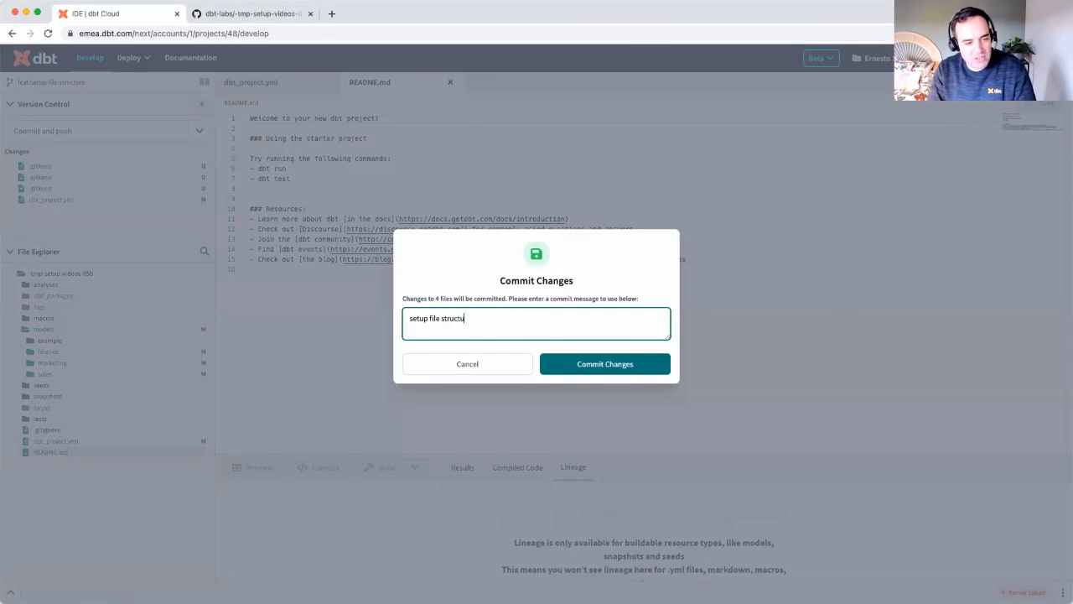
pyautogui.click(604, 362)
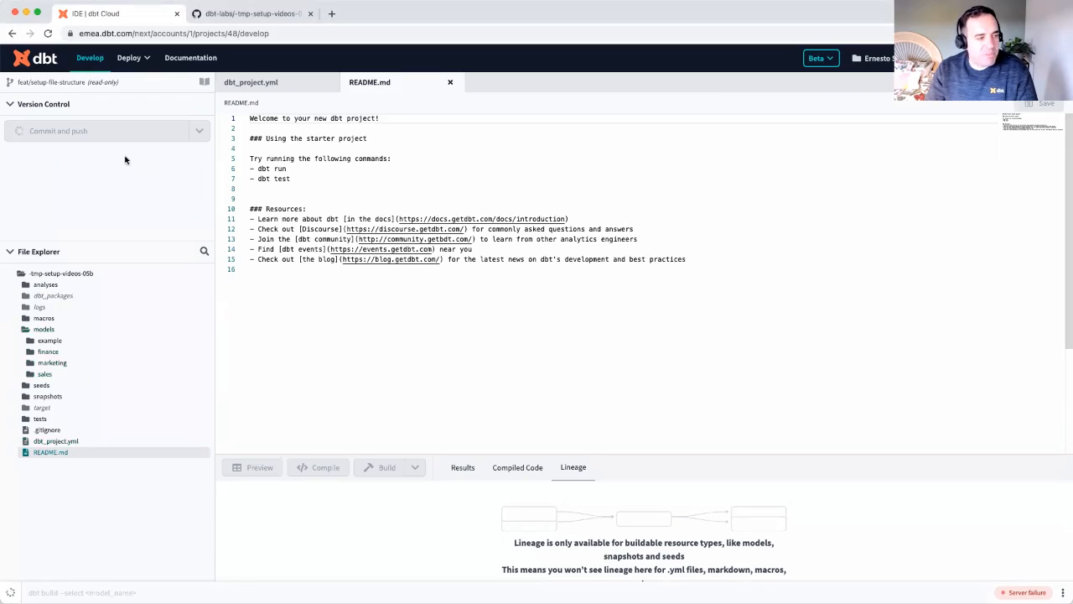
pyautogui.click(101, 131)
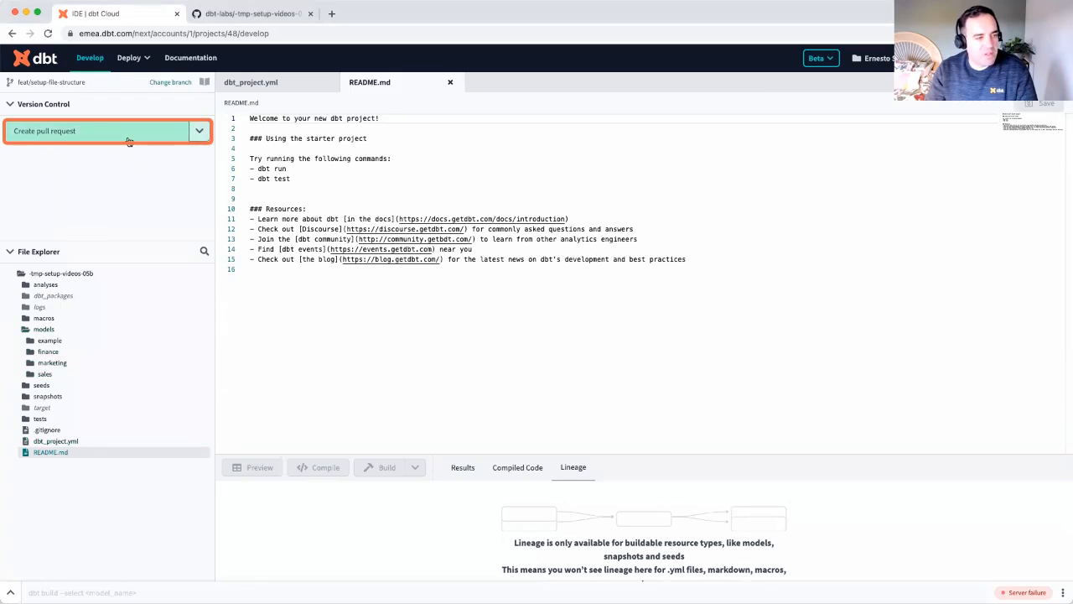
# - View GitHub's compare of feat/setup-file-structure against main, scrolling the four-file diff
pyautogui.click(97, 131)
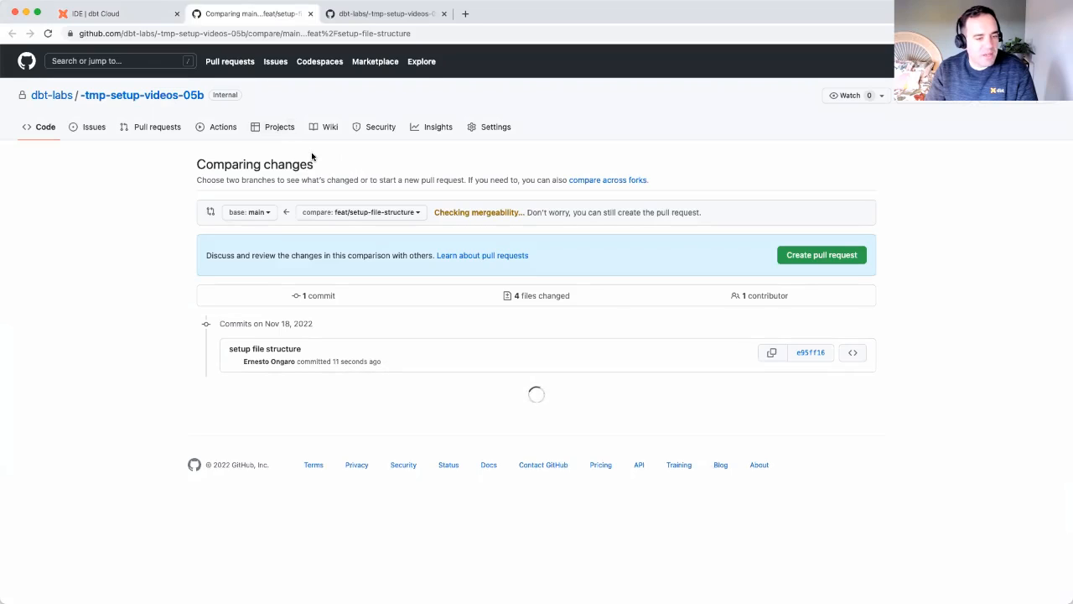
pyautogui.scroll(-3)
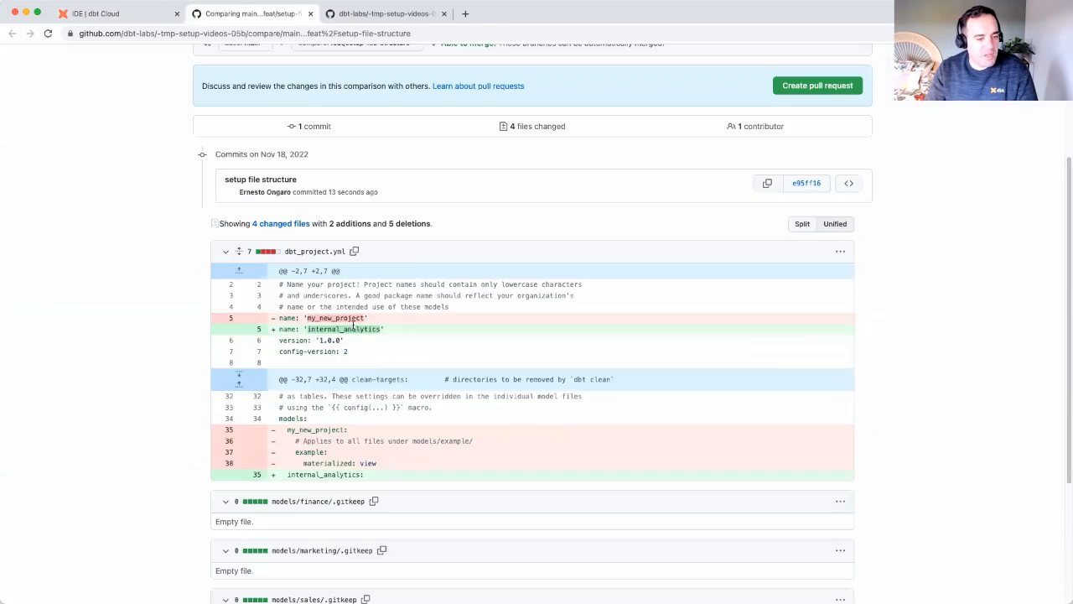
pyautogui.scroll(-3)
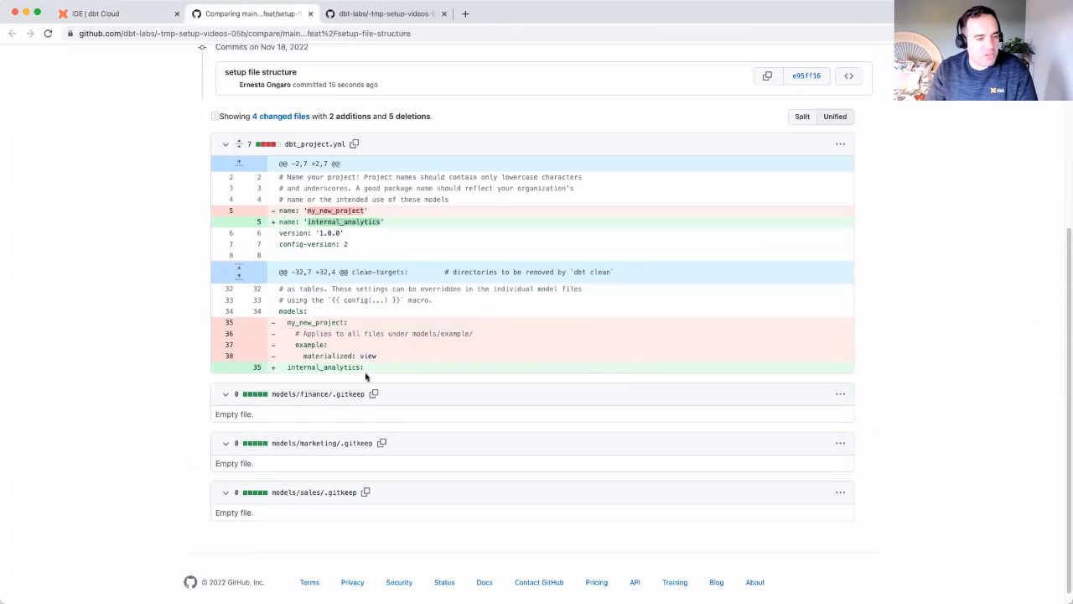
pyautogui.scroll(3)
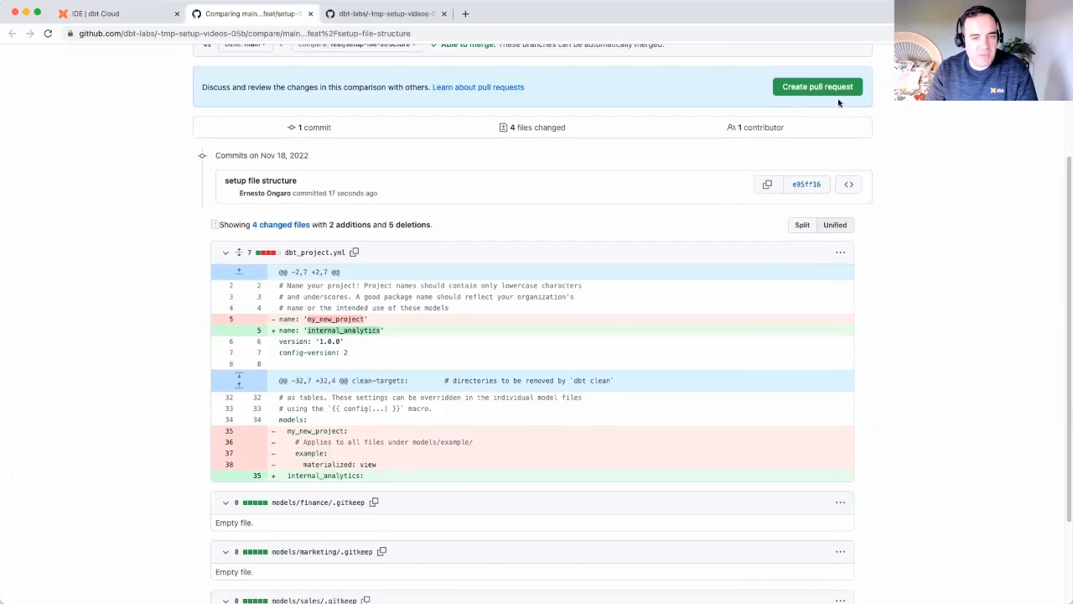
# - Create pull request 'setup file structure' with description 'adds our three departments'
pyautogui.click(815, 87)
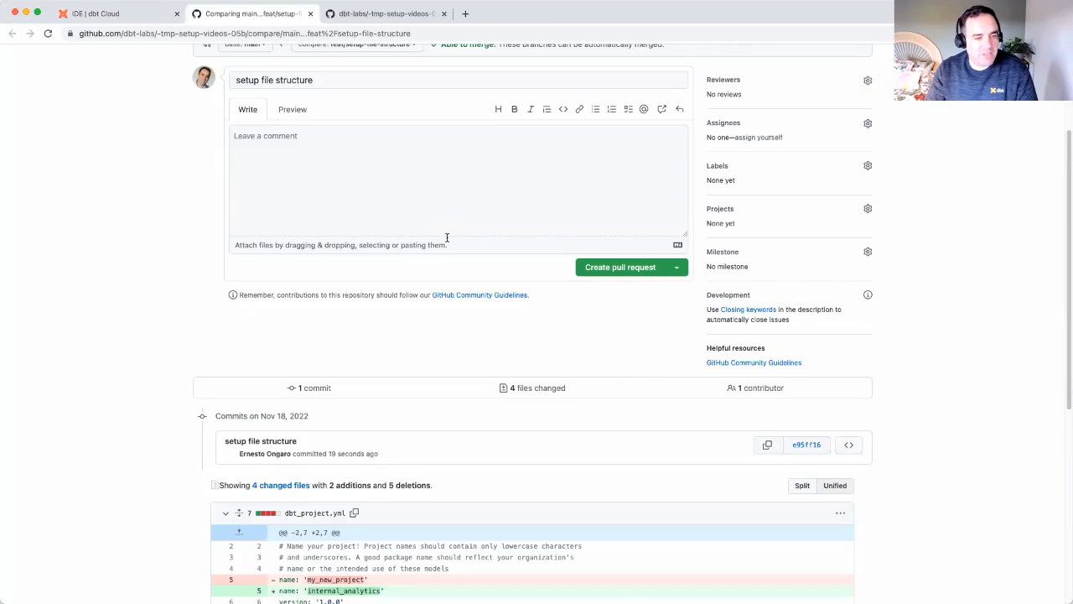
pyautogui.scroll(3)
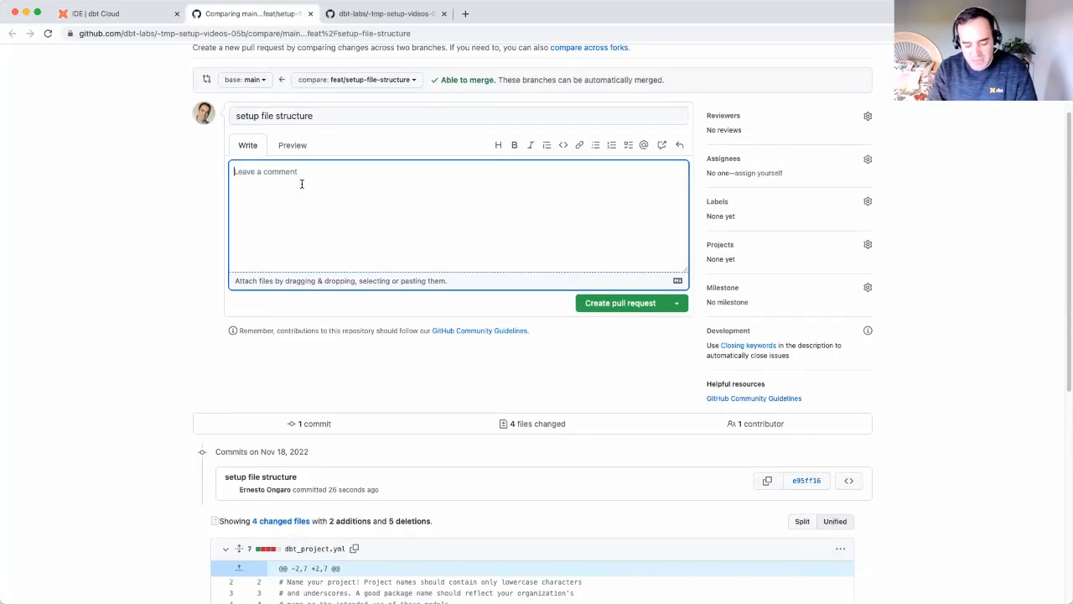
pyautogui.write('adds our thr')
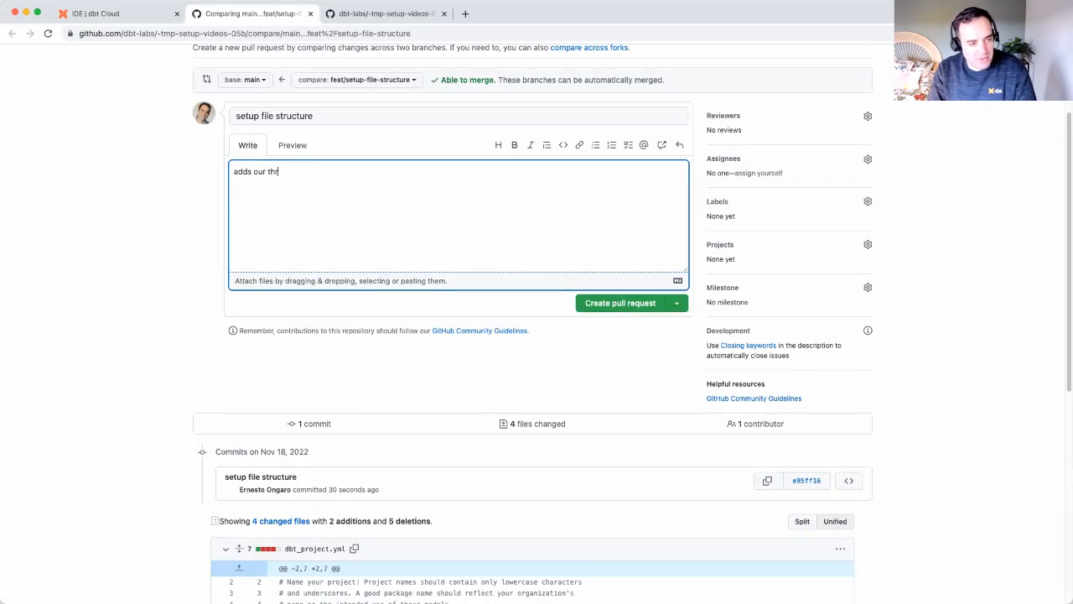
pyautogui.write('ee departments')
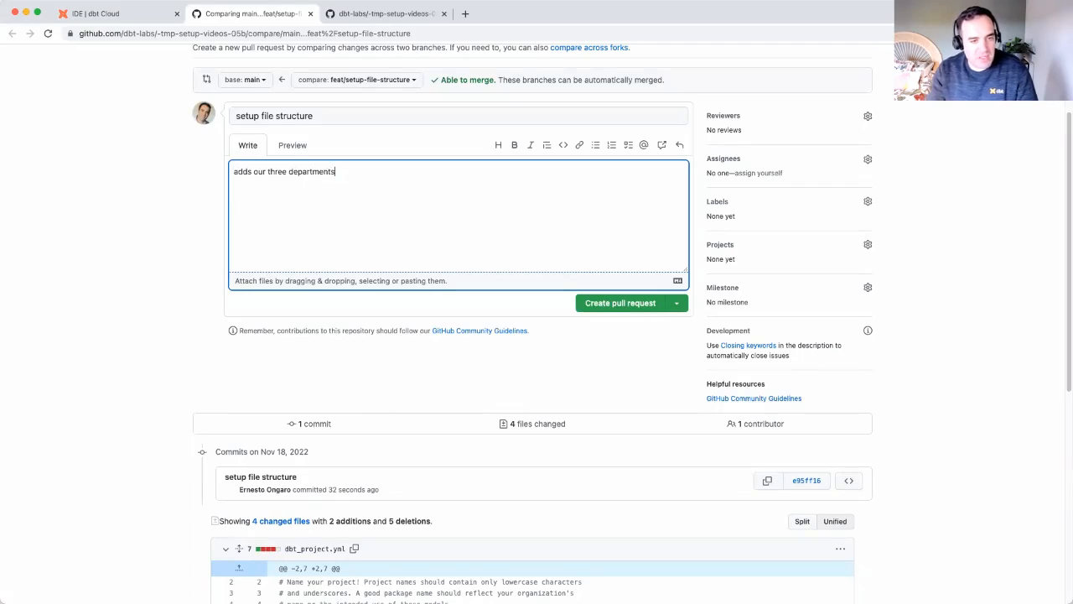
pyautogui.moveTo(577, 310)
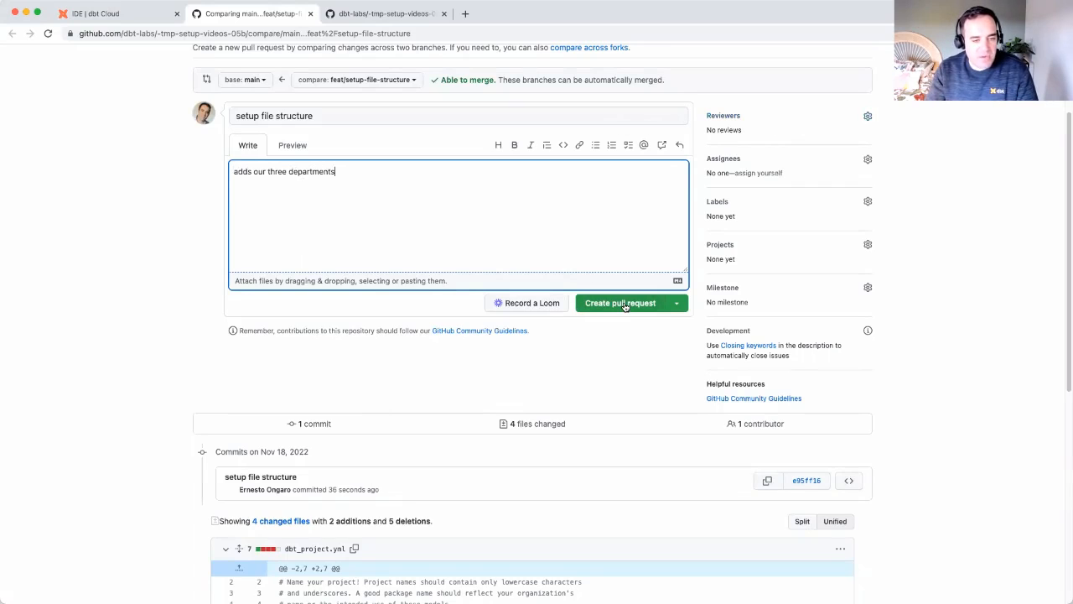
pyautogui.click(620, 302)
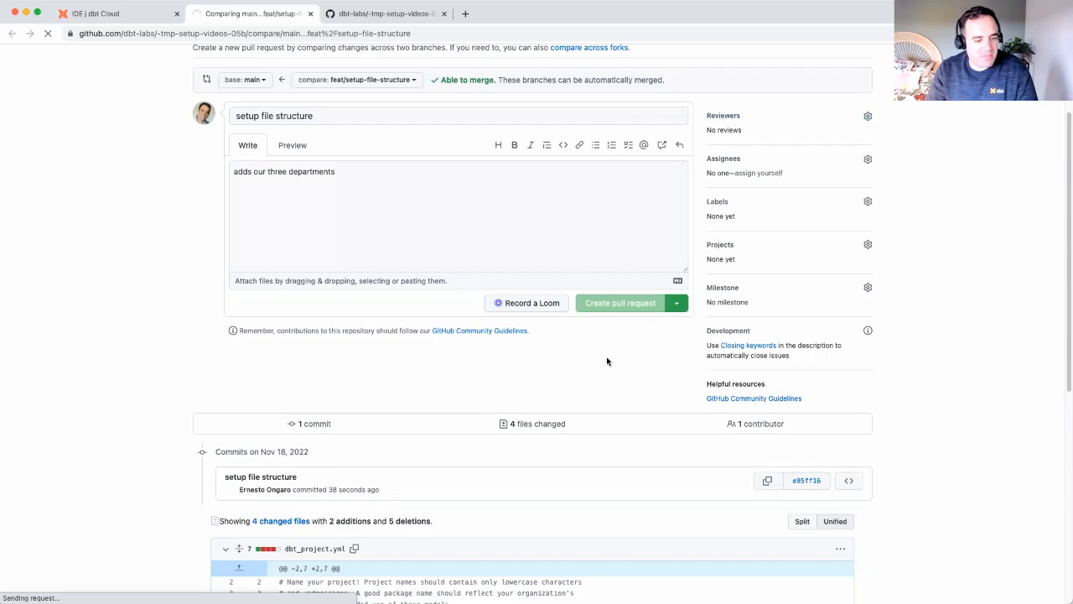
pyautogui.click(621, 302)
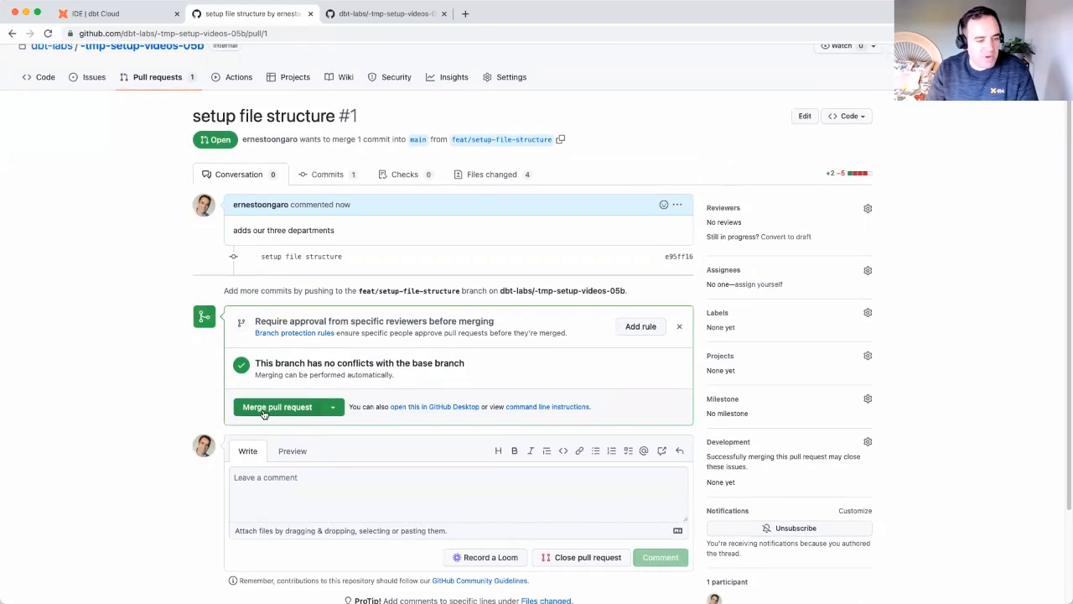
# - Merge pull request #1 into main using the dbtlabs email, then return to dbt Cloud
pyautogui.click(278, 408)
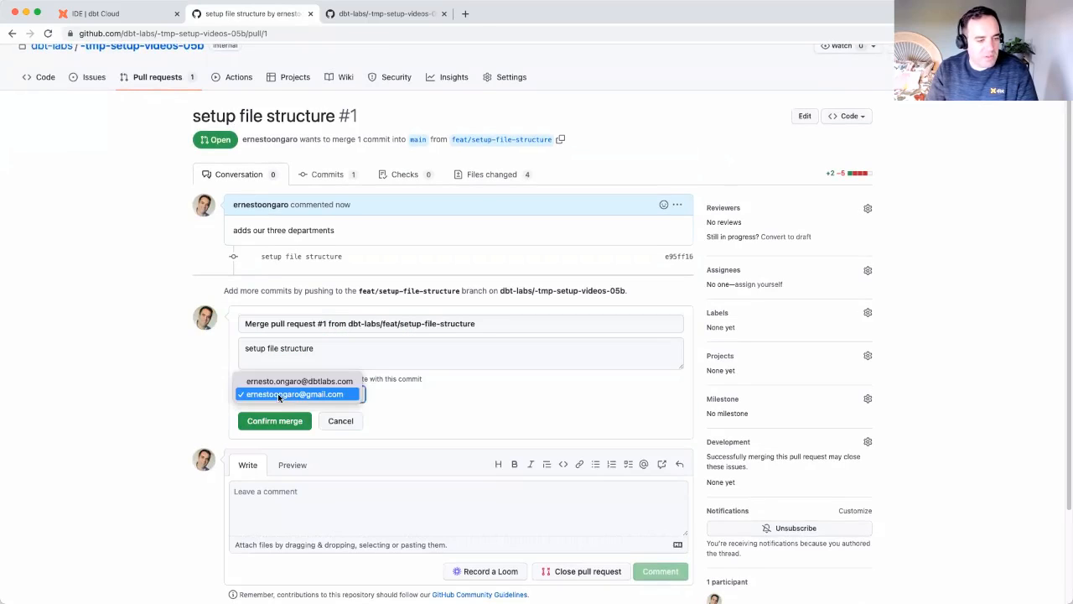
pyautogui.click(275, 419)
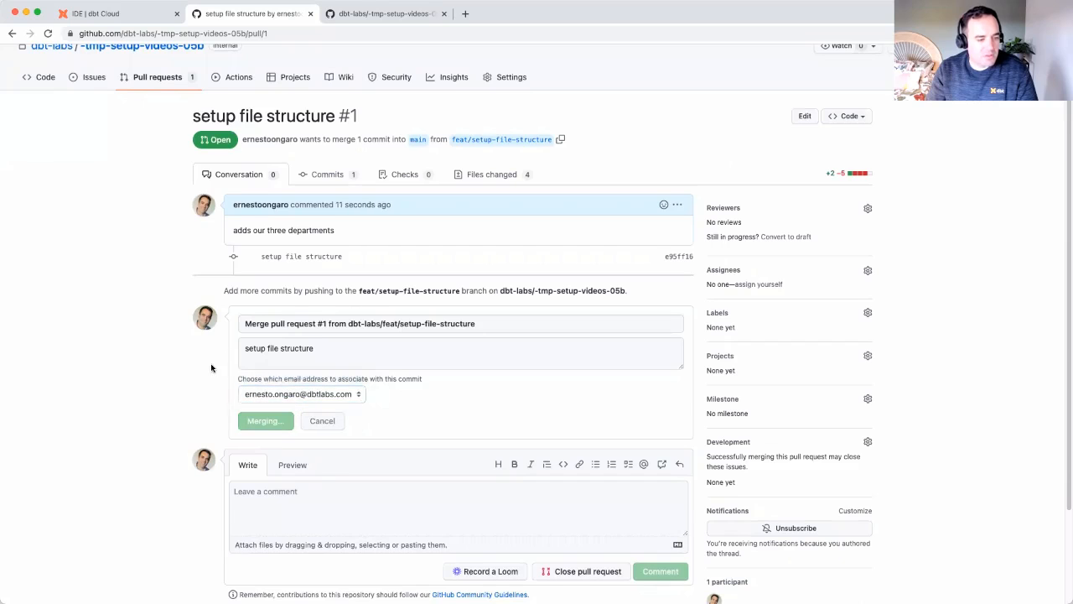
pyautogui.click(265, 419)
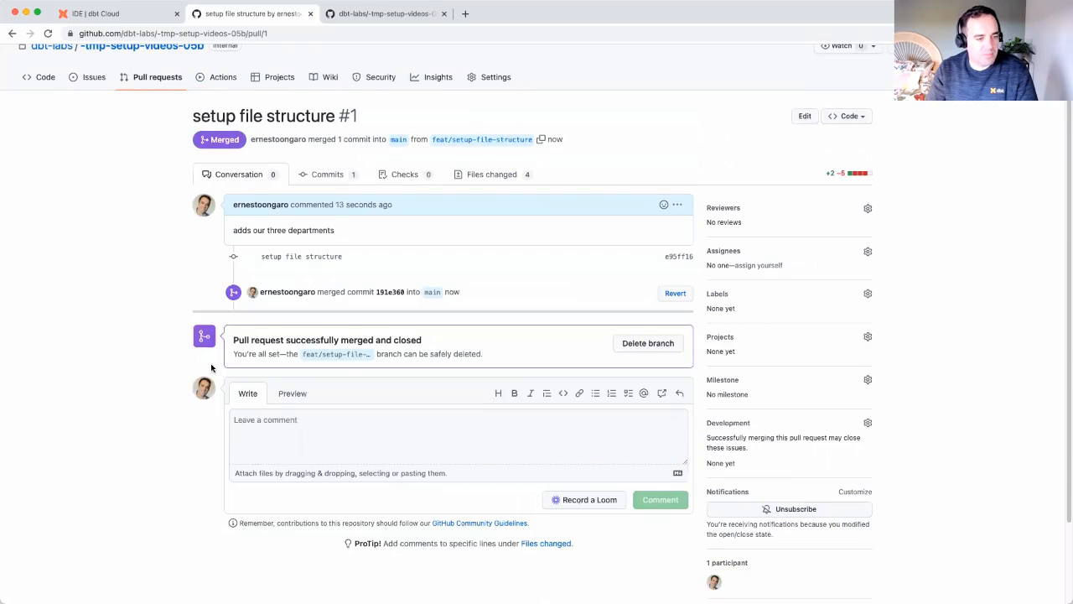
pyautogui.moveTo(247, 339)
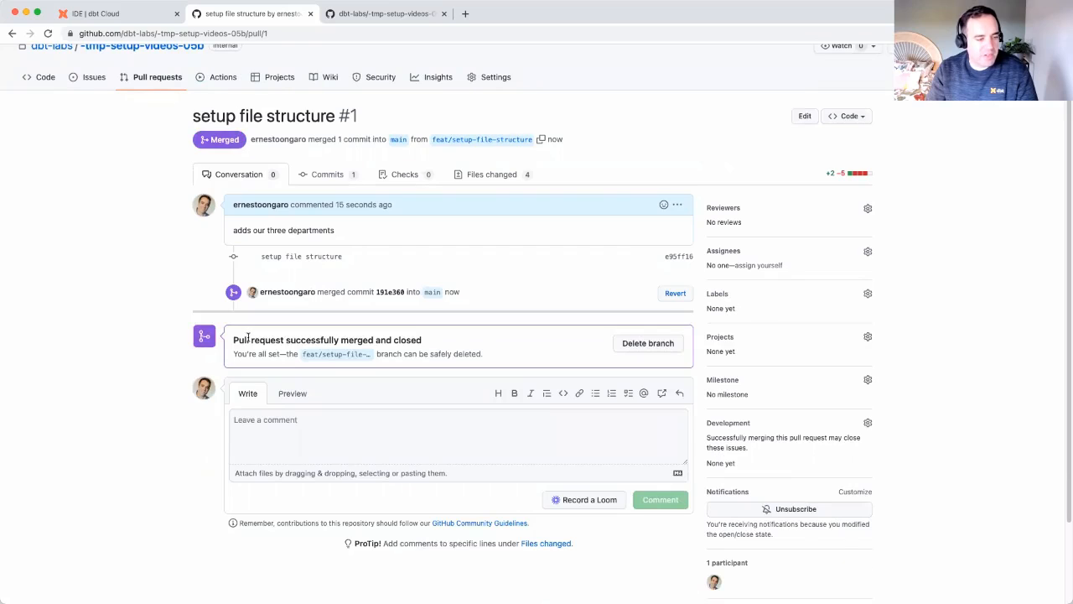
pyautogui.moveTo(376, 225)
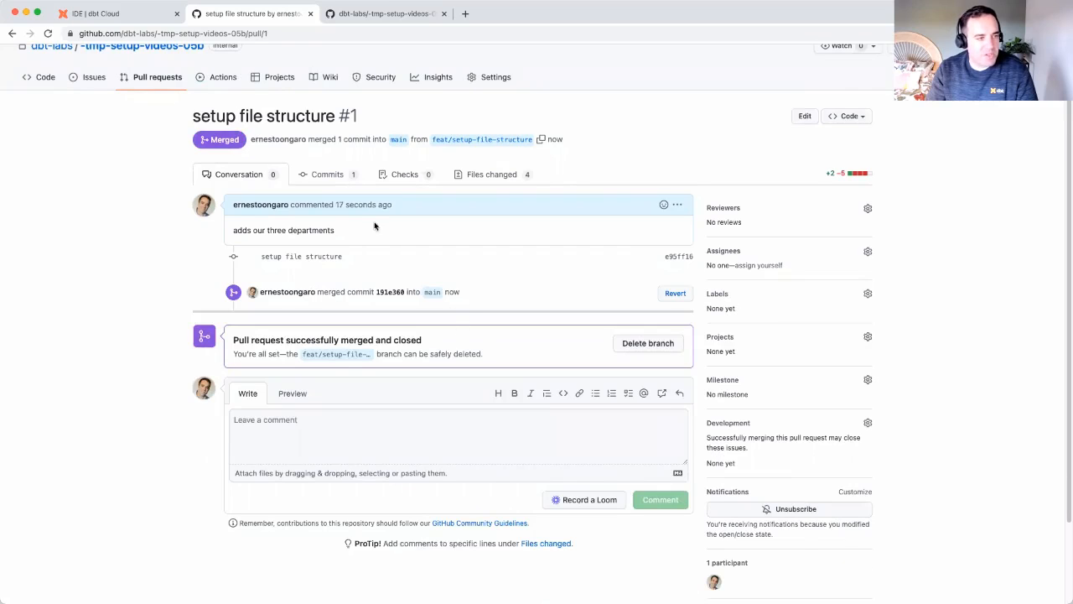
pyautogui.click(101, 14)
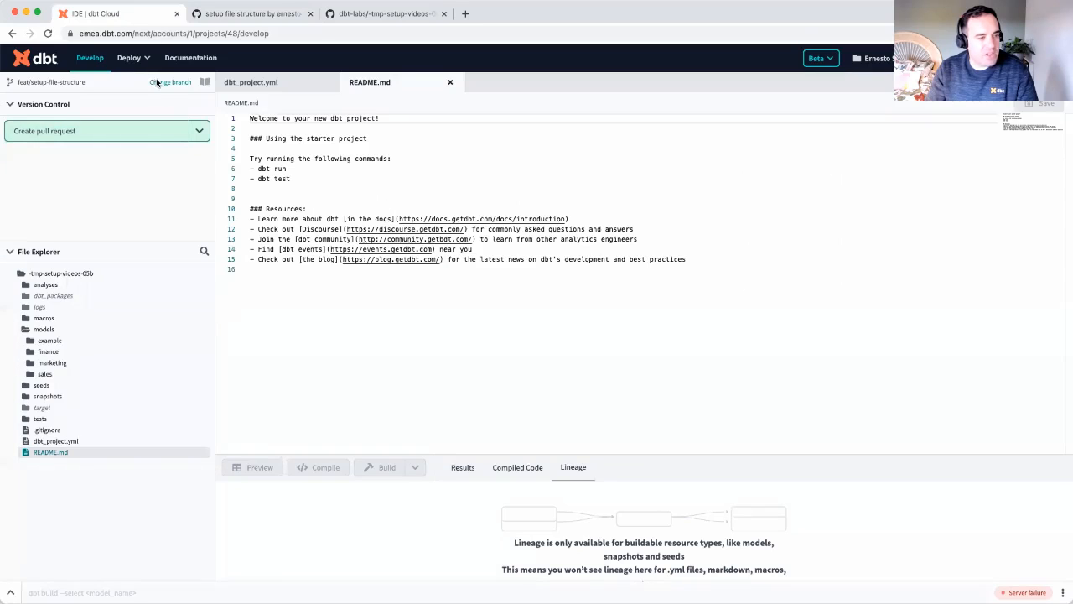
# - Check out the main branch and pull the merged changes from the remote
pyautogui.click(171, 82)
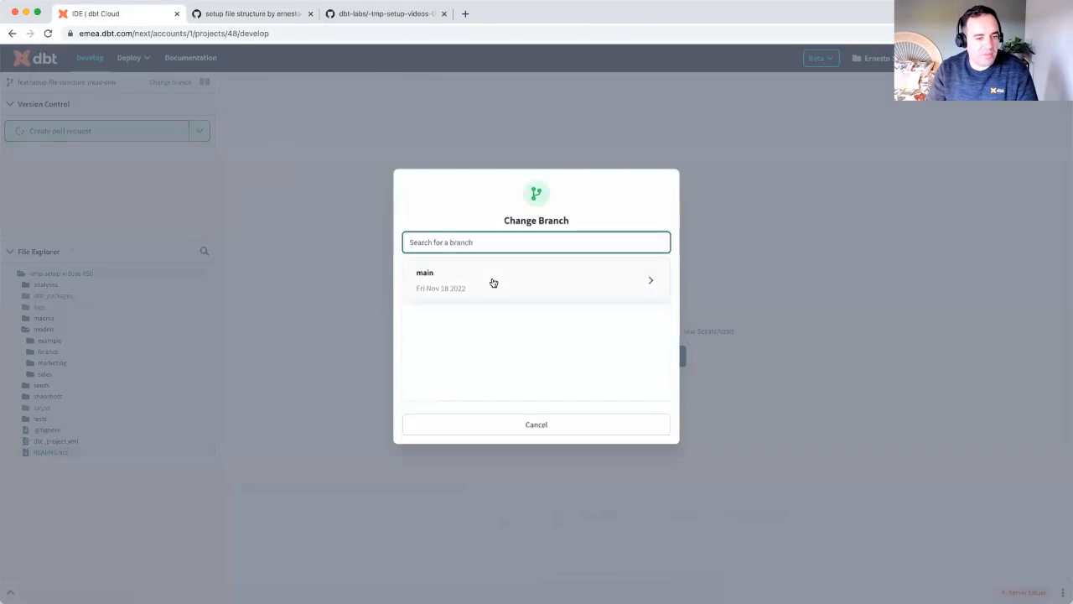
pyautogui.click(537, 280)
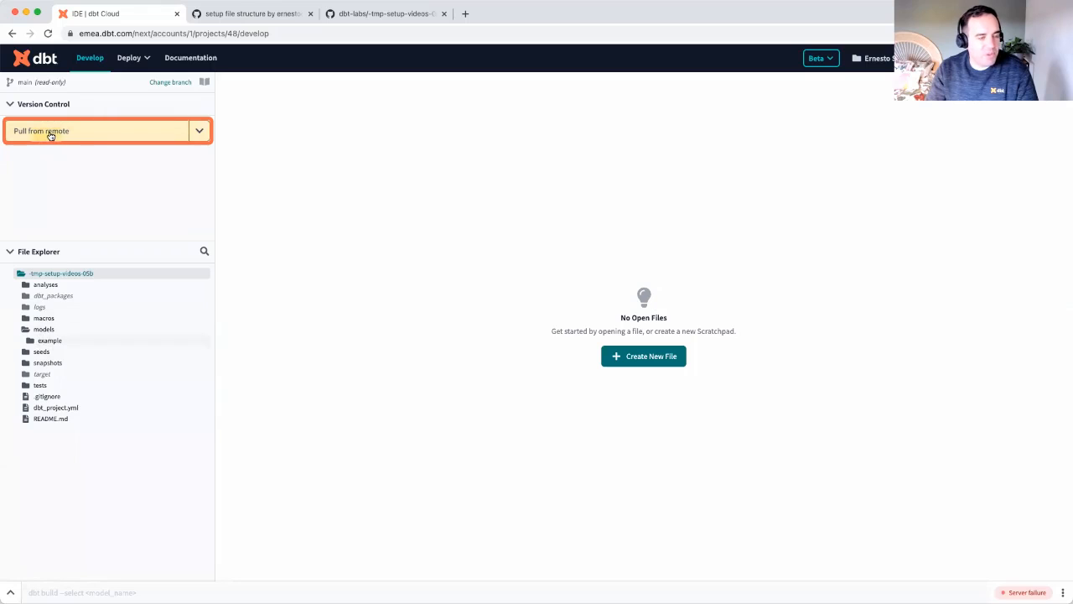
pyautogui.moveTo(251, 68)
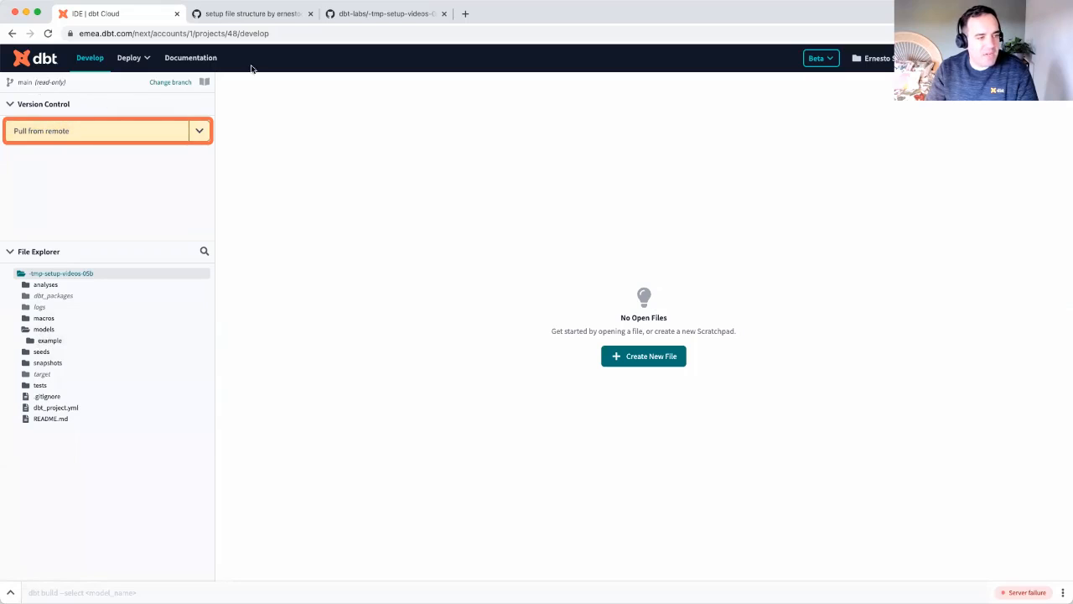
pyautogui.click(97, 131)
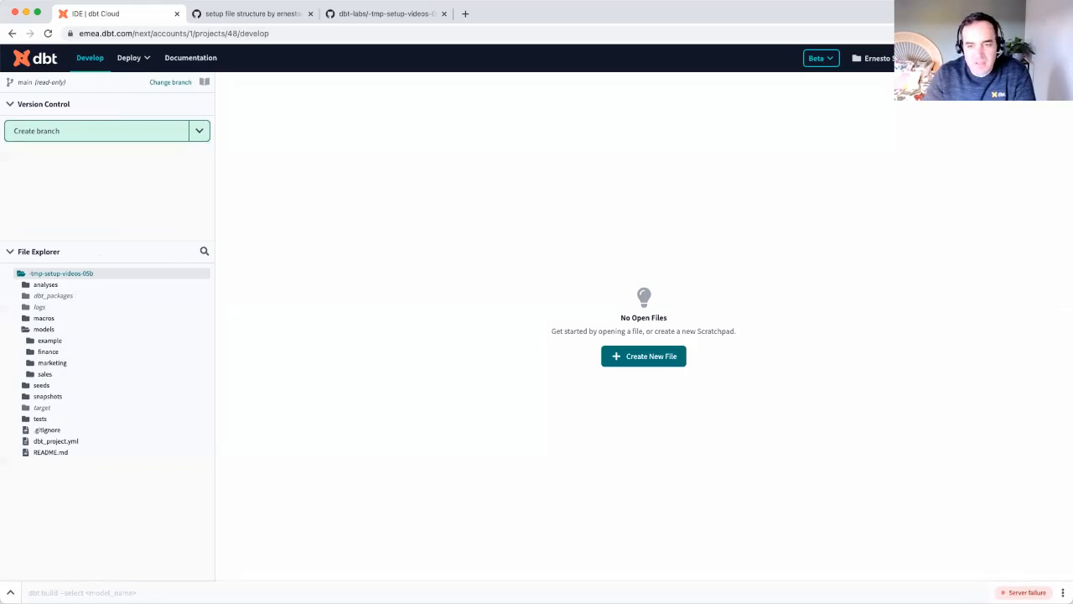
pyautogui.click(251, 14)
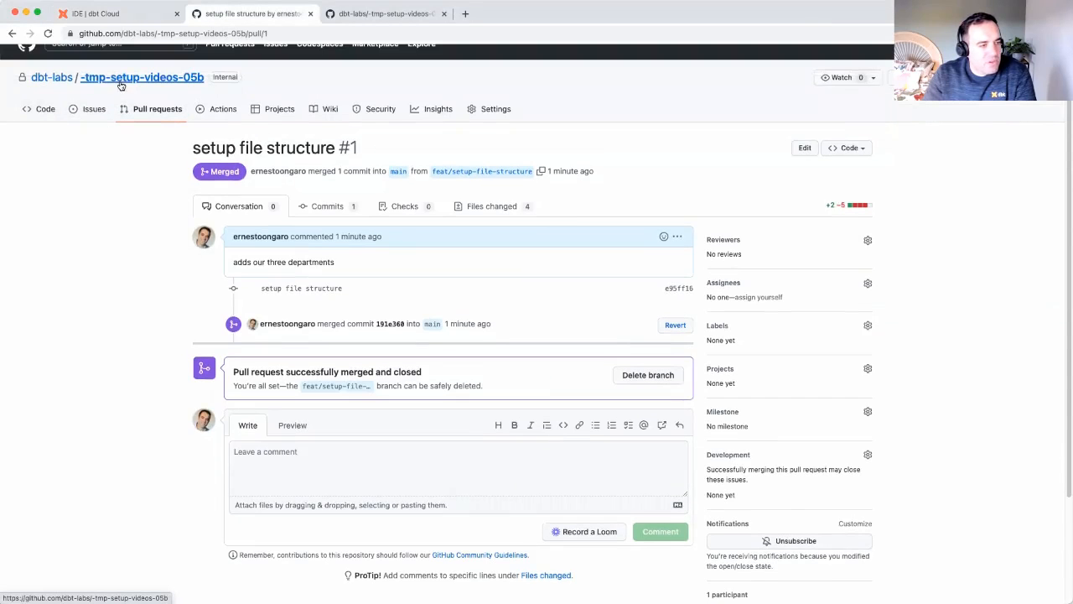
# - View the repository's models folder on main to confirm finance, marketing and sales subfolders
pyautogui.click(141, 77)
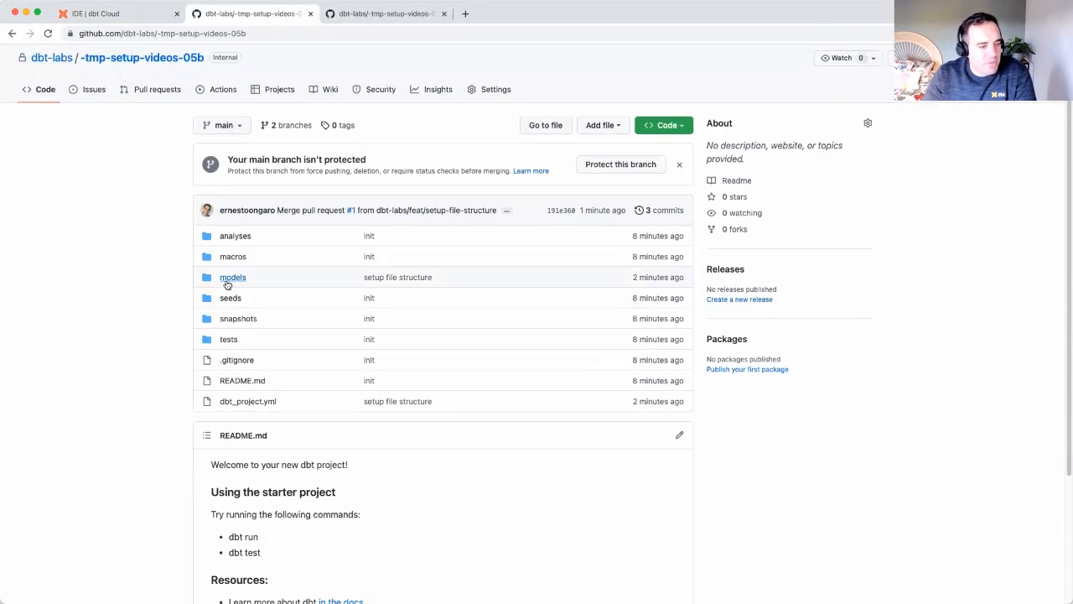
pyautogui.click(233, 276)
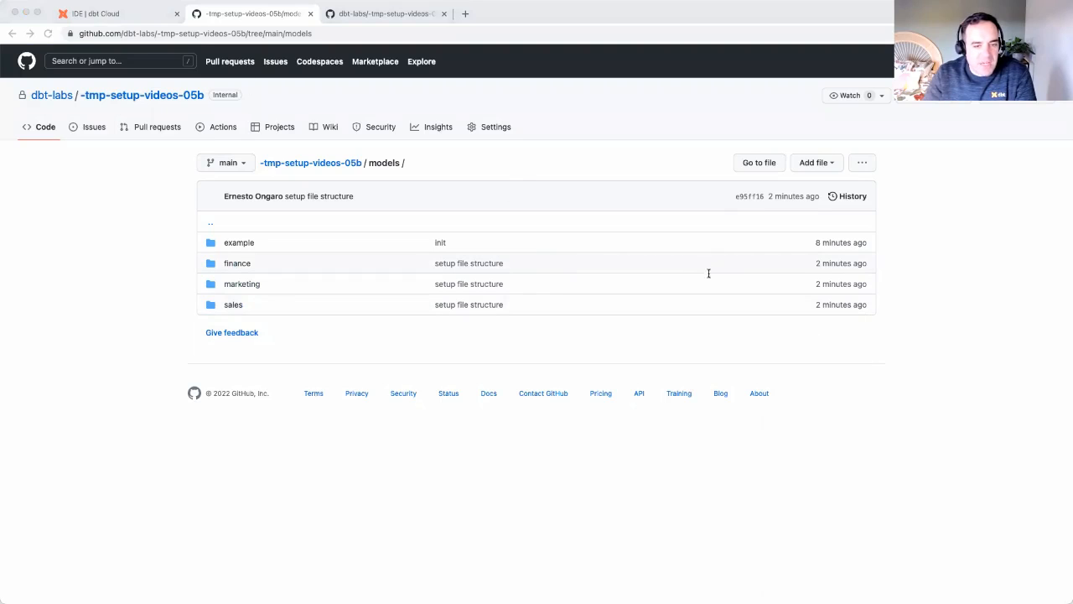
pyautogui.click(117, 14)
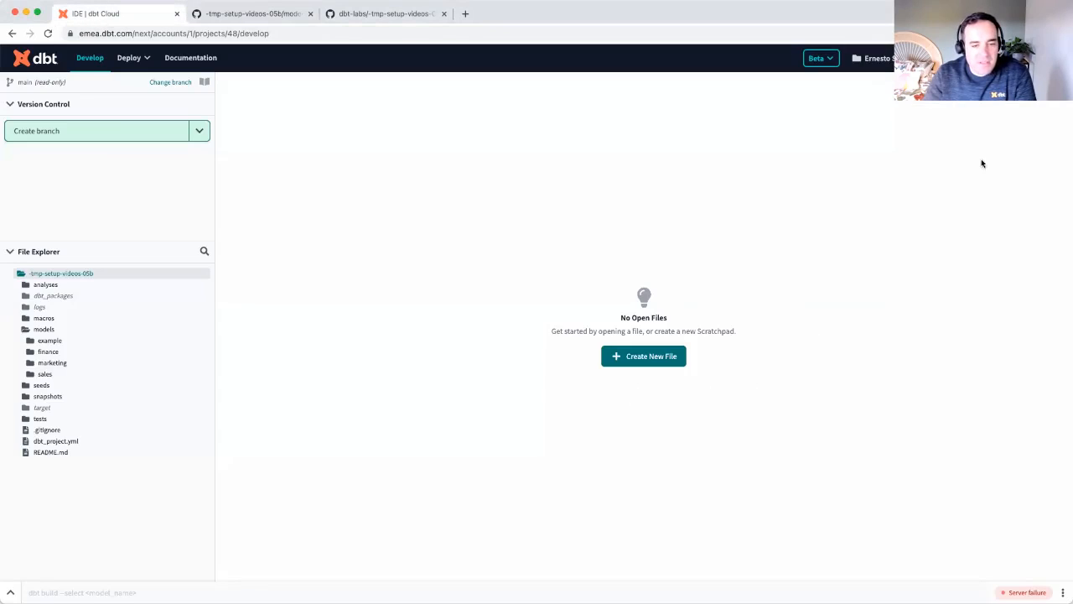
pyautogui.moveTo(795, 413)
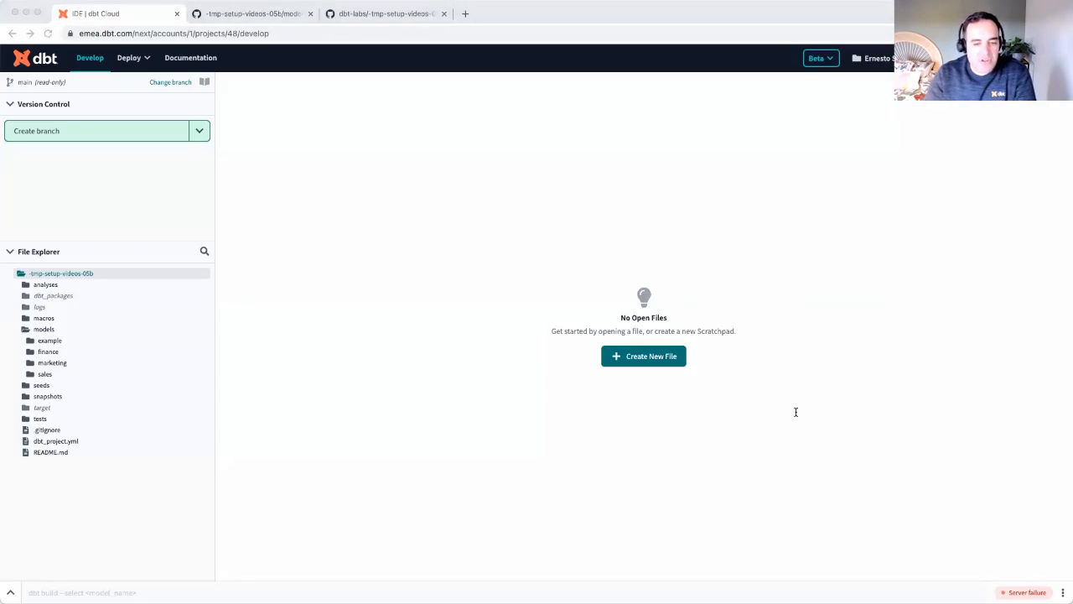